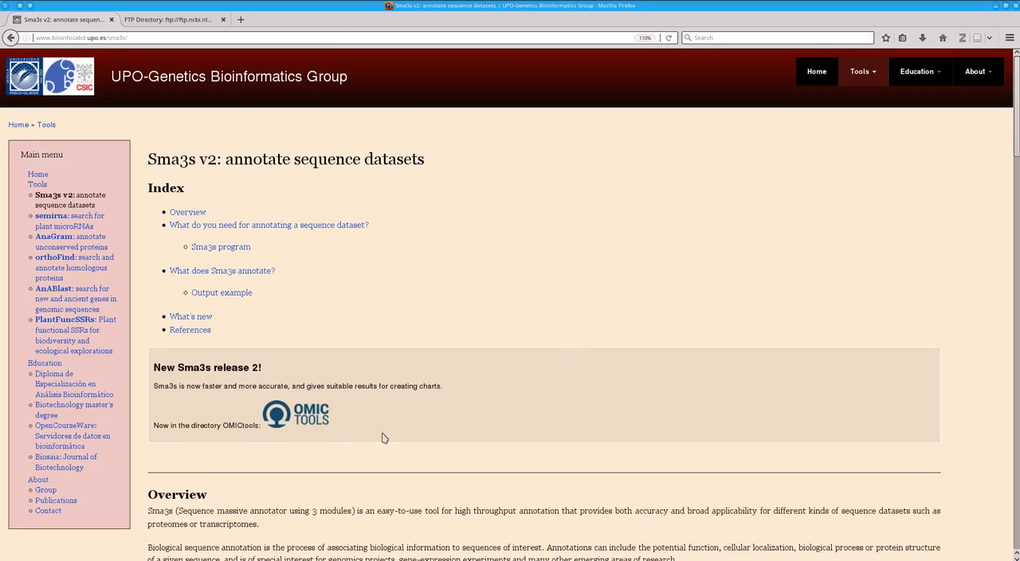
mouse_move(435, 290)
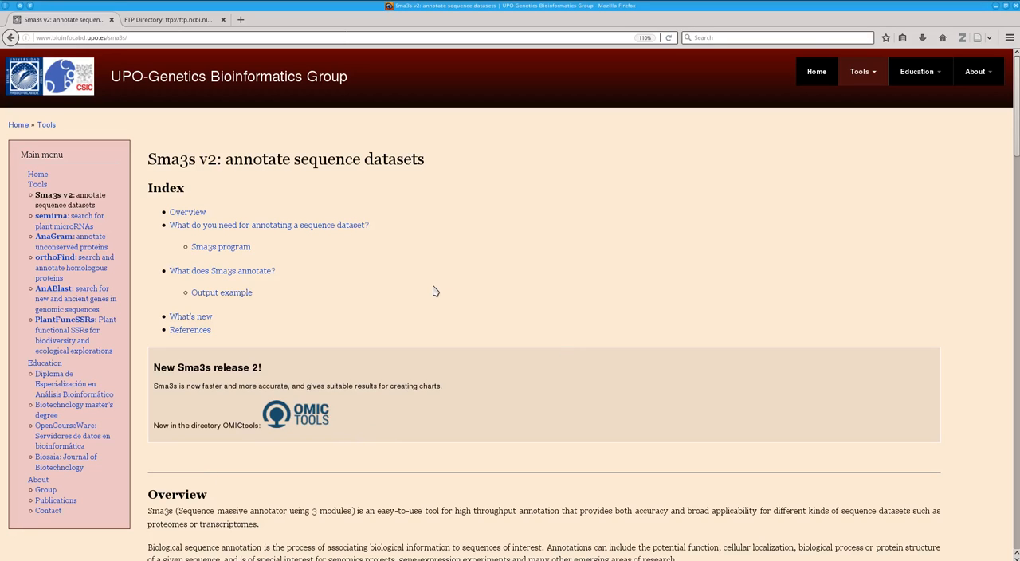
mouse_move(441, 291)
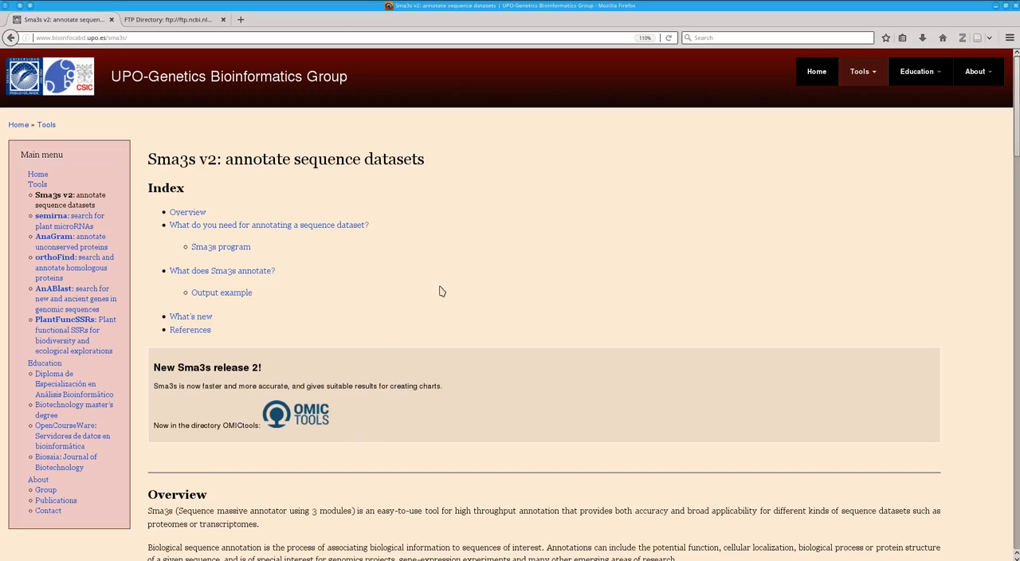
mouse_move(691, 438)
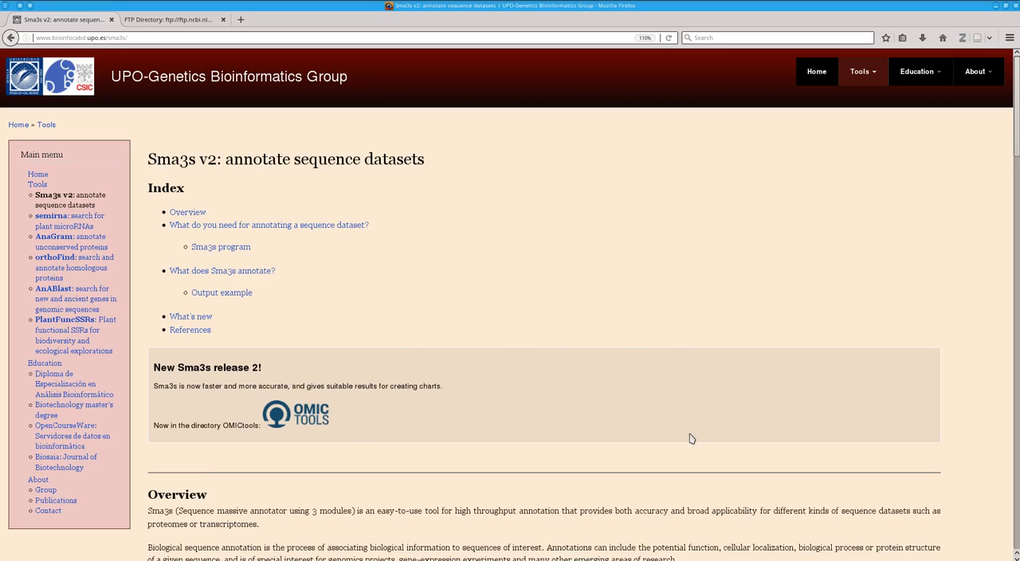
mouse_move(566, 380)
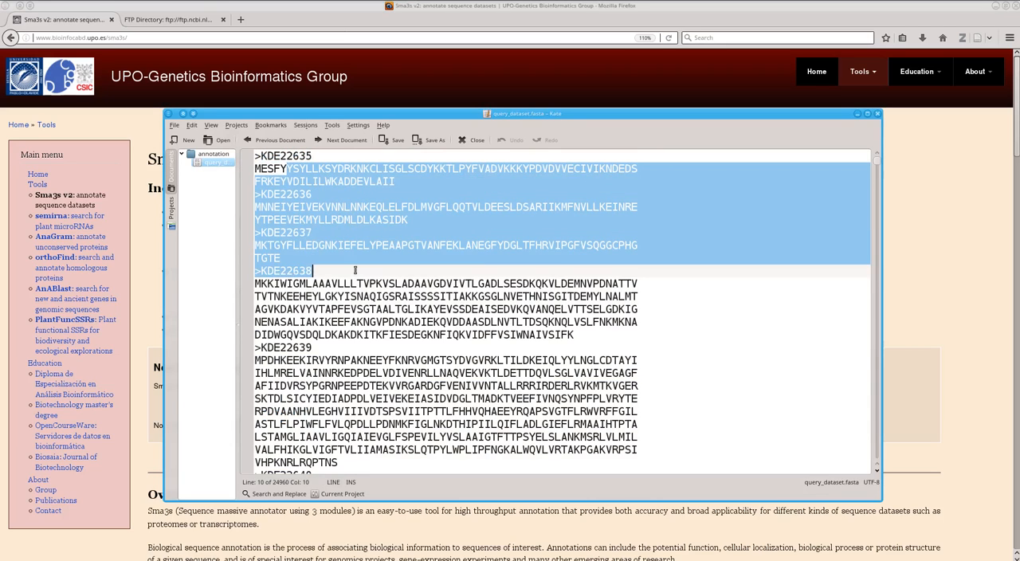
Select the first few sequence records of query_dataset.fasta in Kate
click(368, 399)
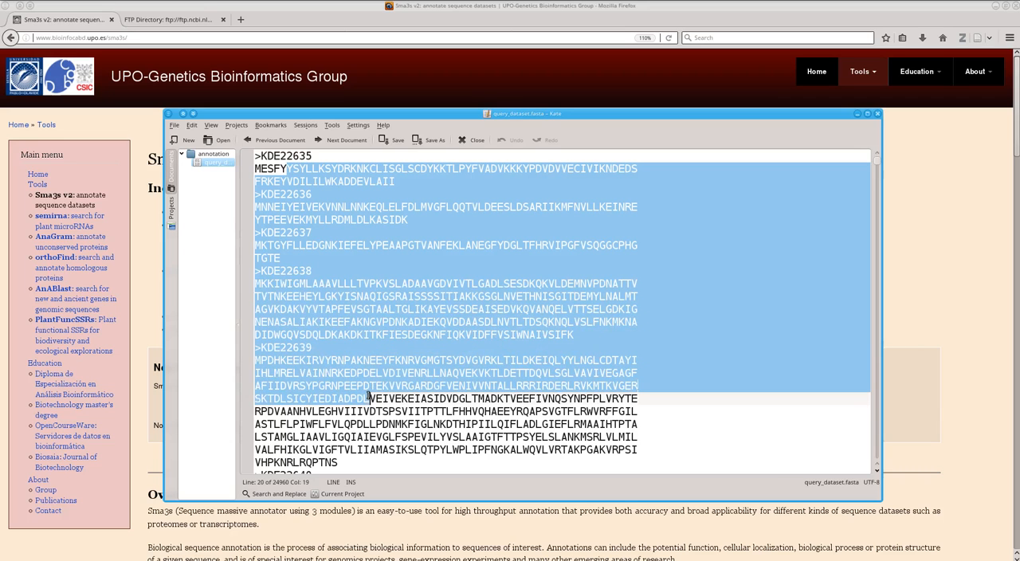
click(366, 398)
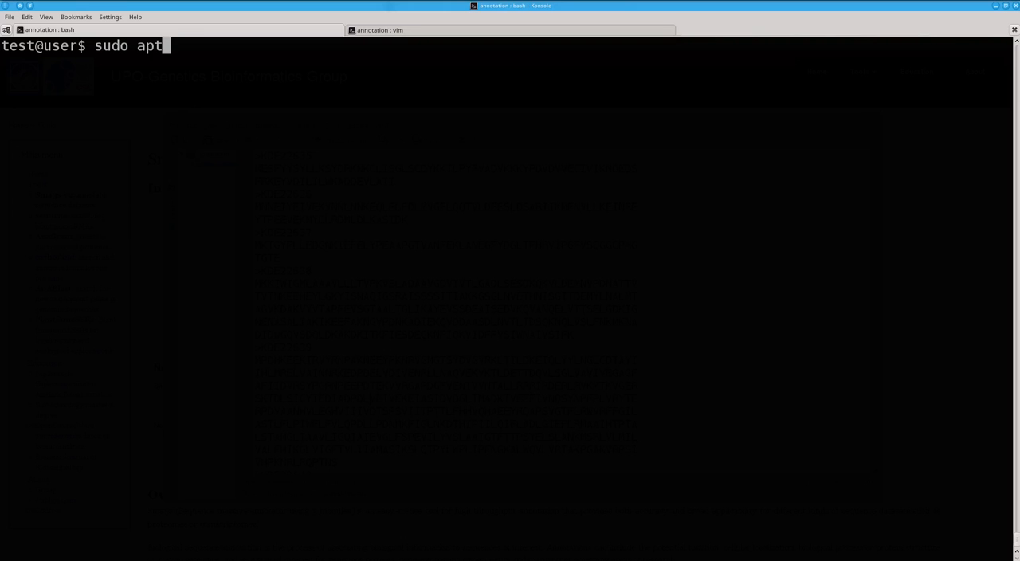
Run 'sudo apt-get install ncbi-blast+' in the bash tab
text(-g)
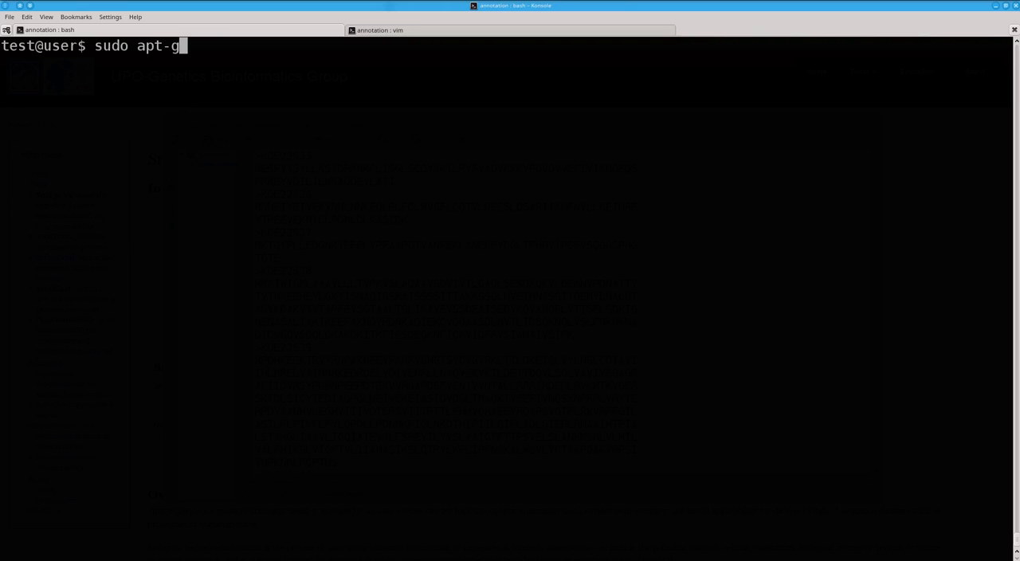
text(et install)
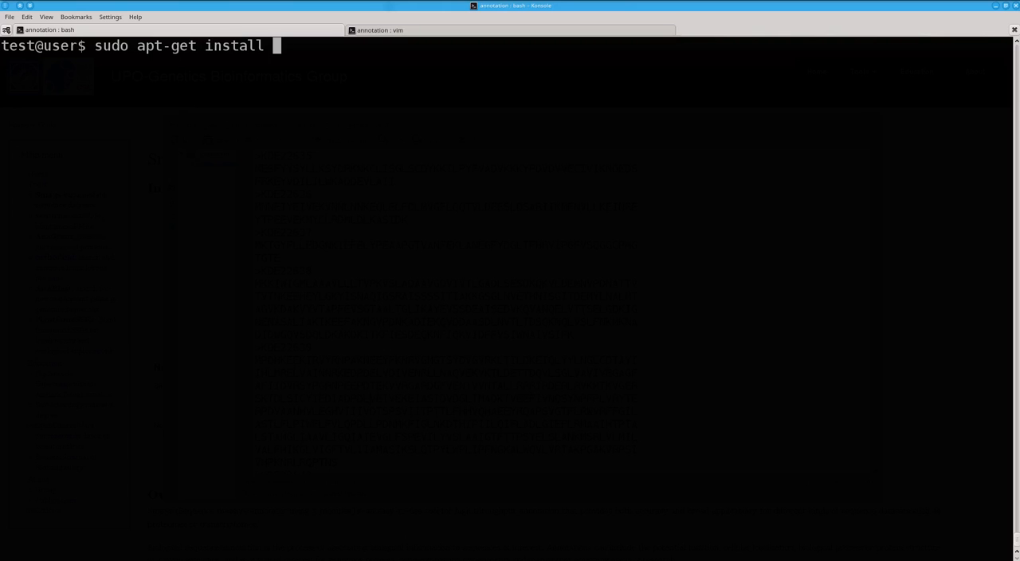
text(ncb)
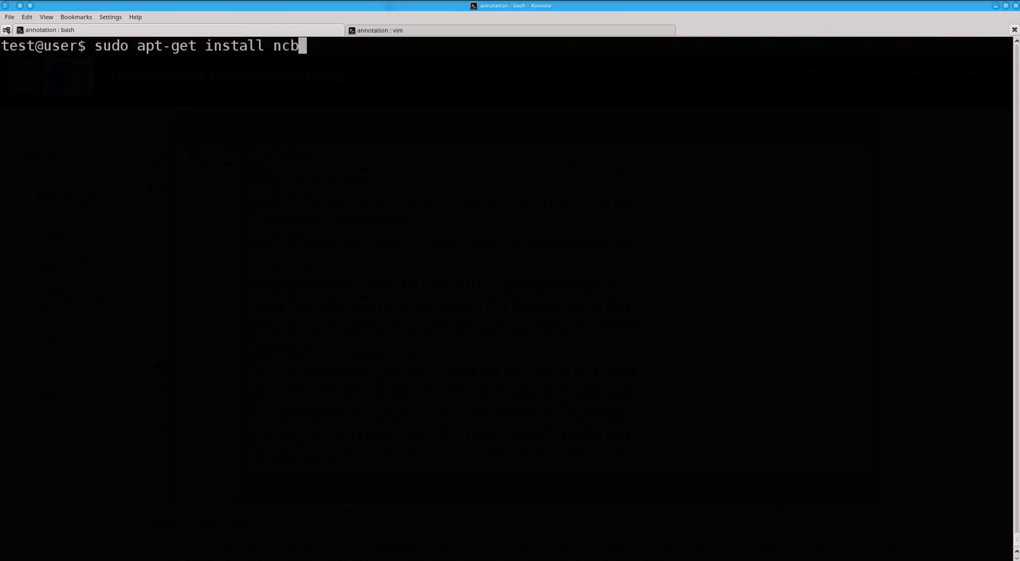
text(i-blast+)
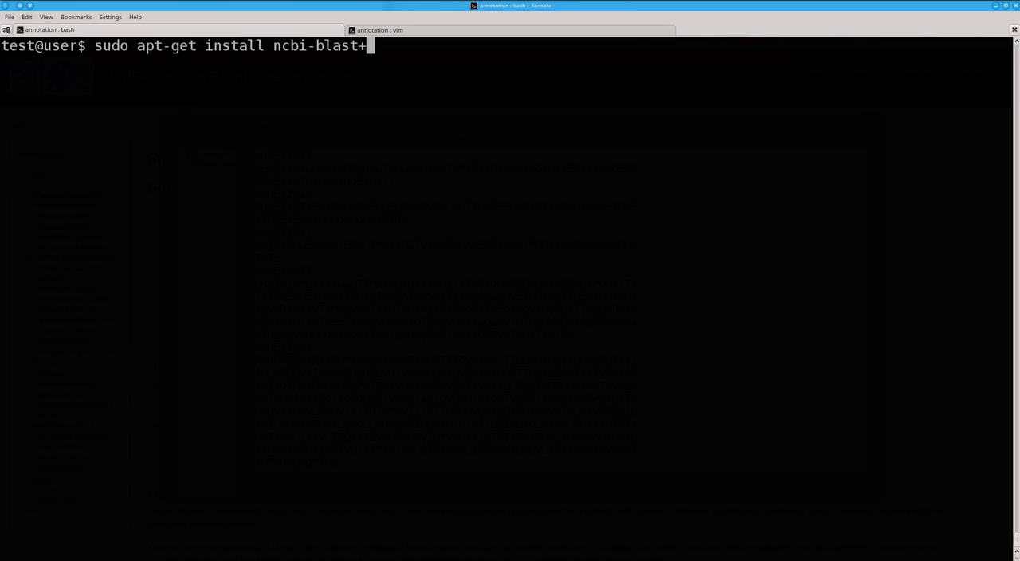
key(Return)
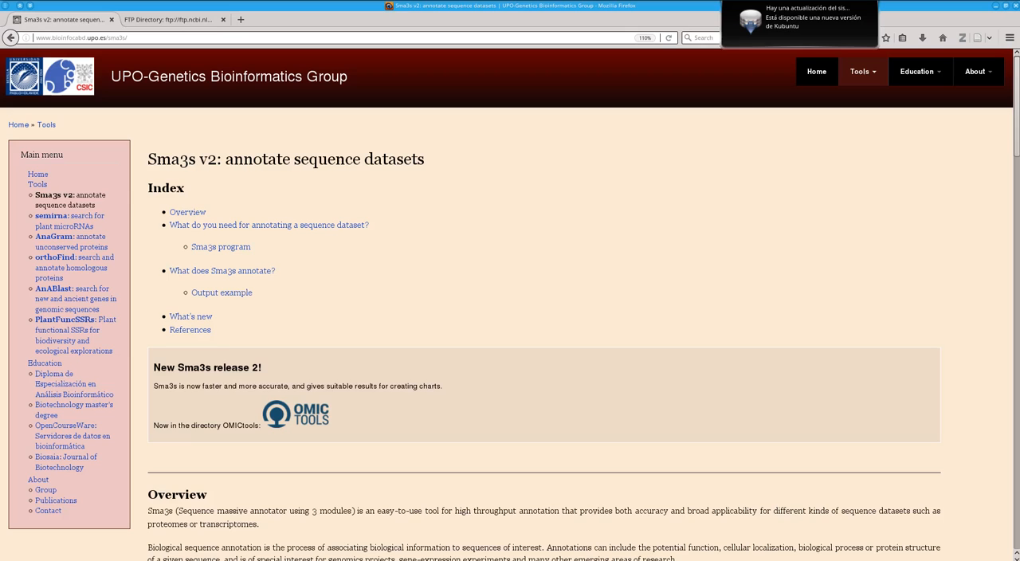
click(167, 19)
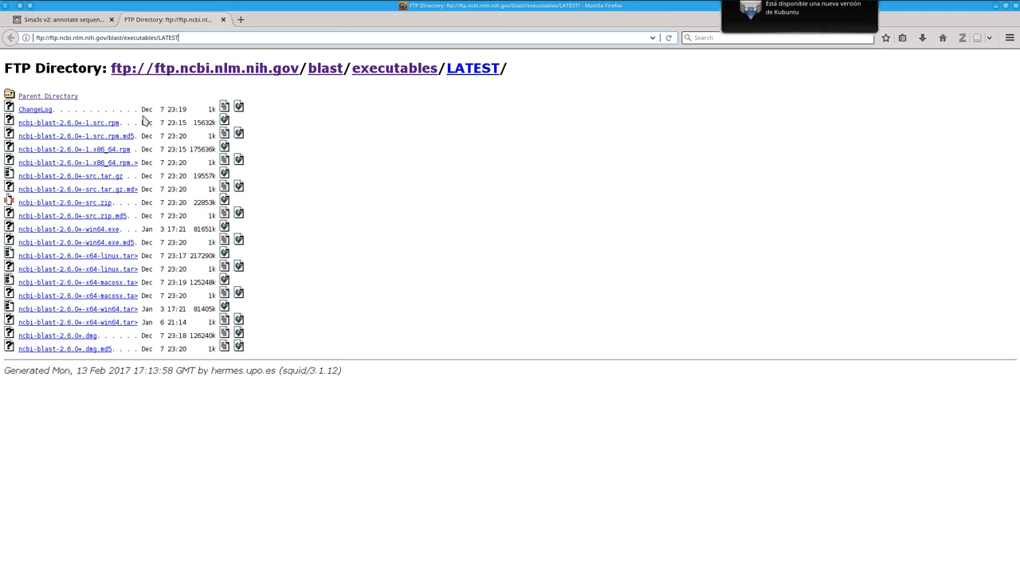
click(104, 38)
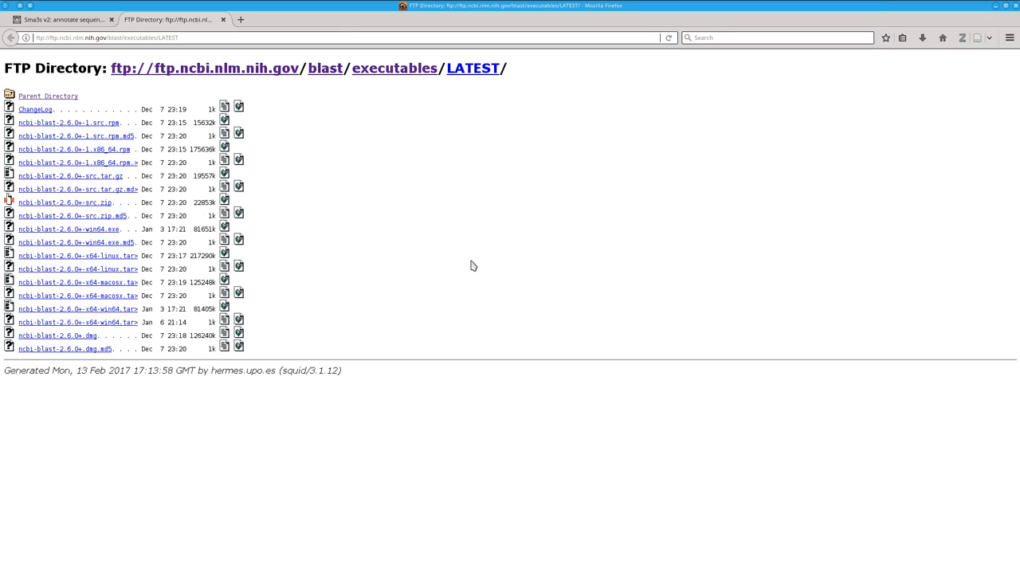
mouse_move(404, 274)
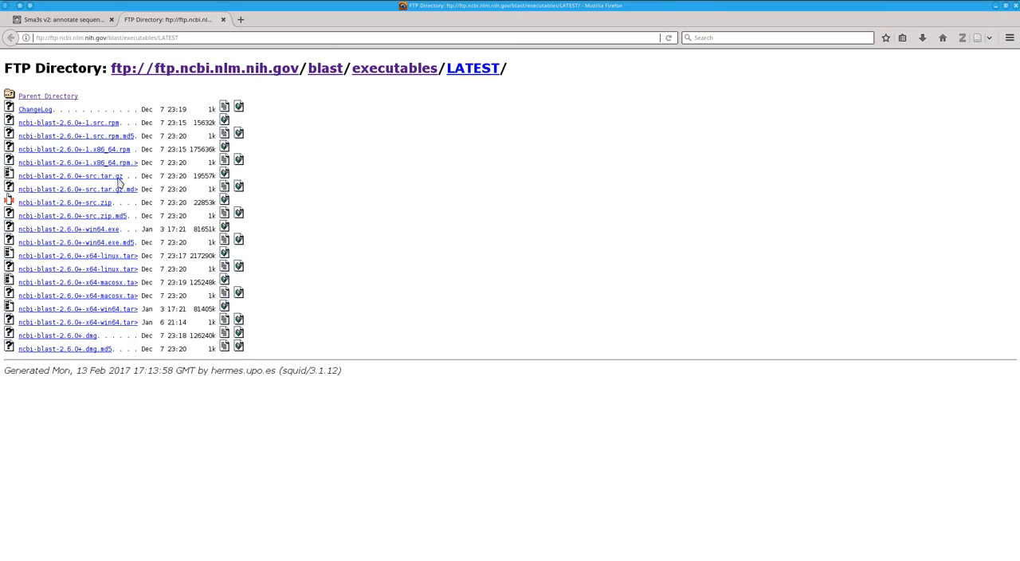
click(60, 19)
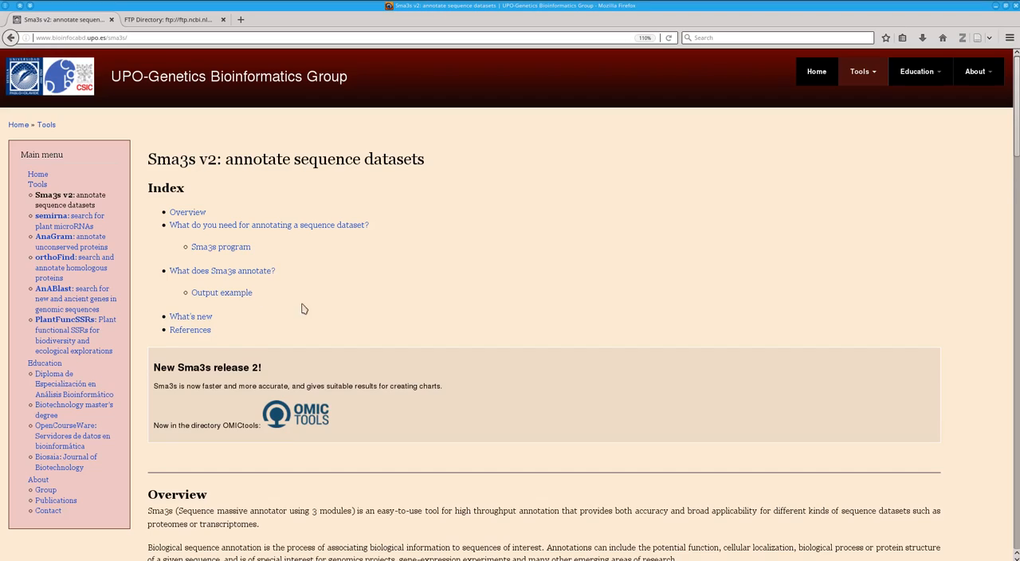
Scroll to the requirements and bring up link options for Sma3s_v2.pl and database_sma3s.tgz
scroll(down, 3)
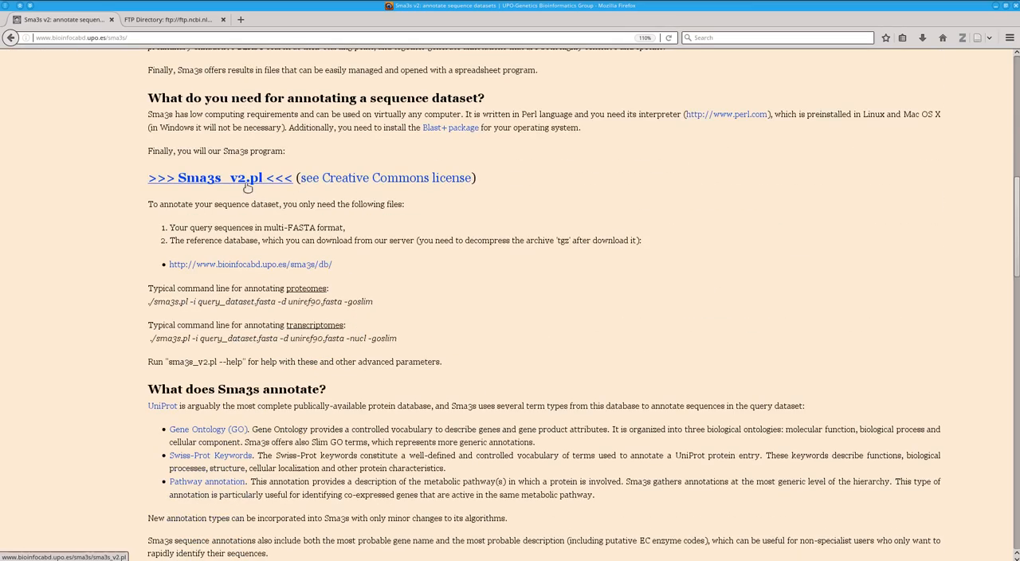
right_click(219, 178)
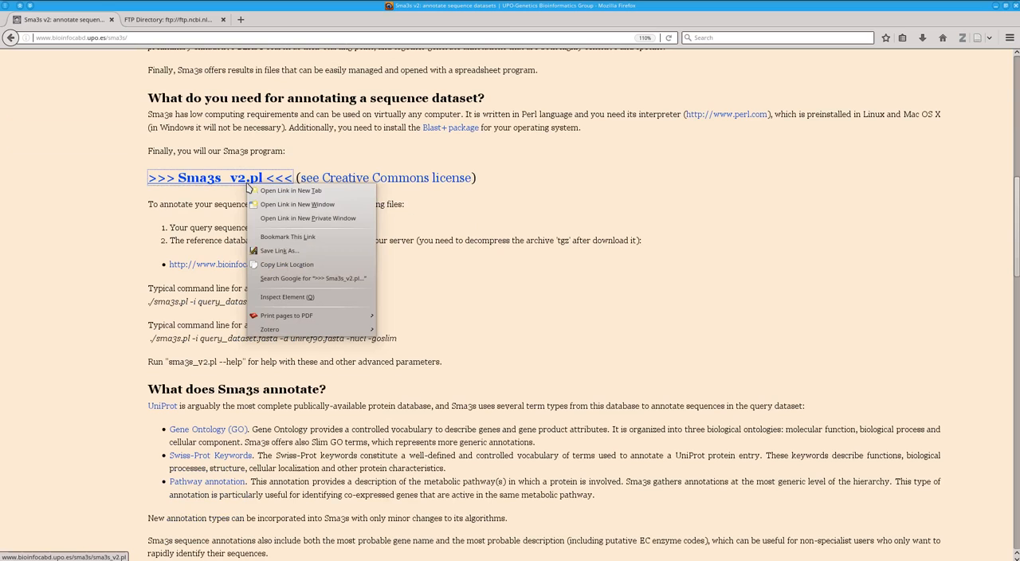
mouse_move(569, 237)
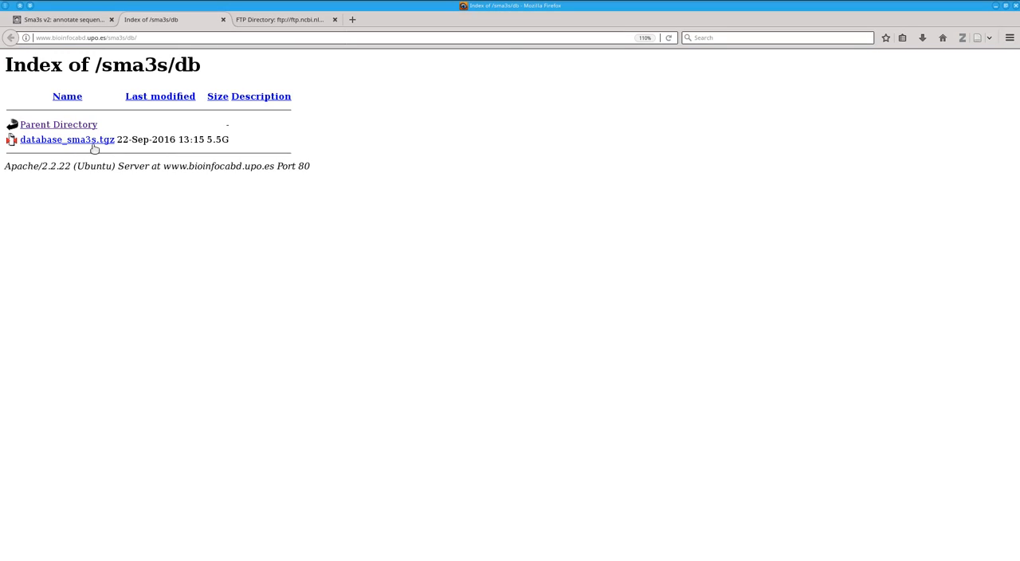
right_click(67, 138)
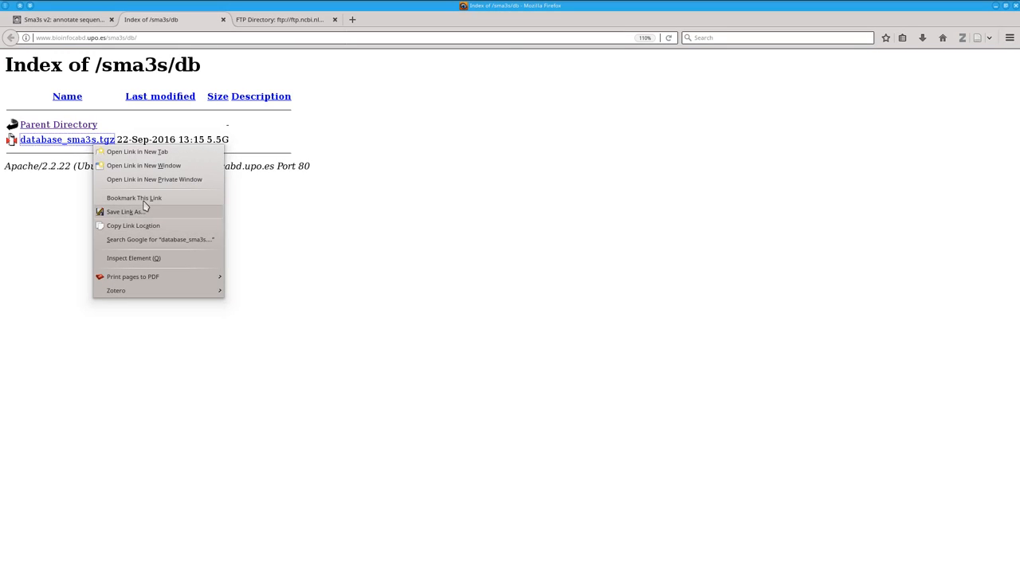
mouse_move(133, 226)
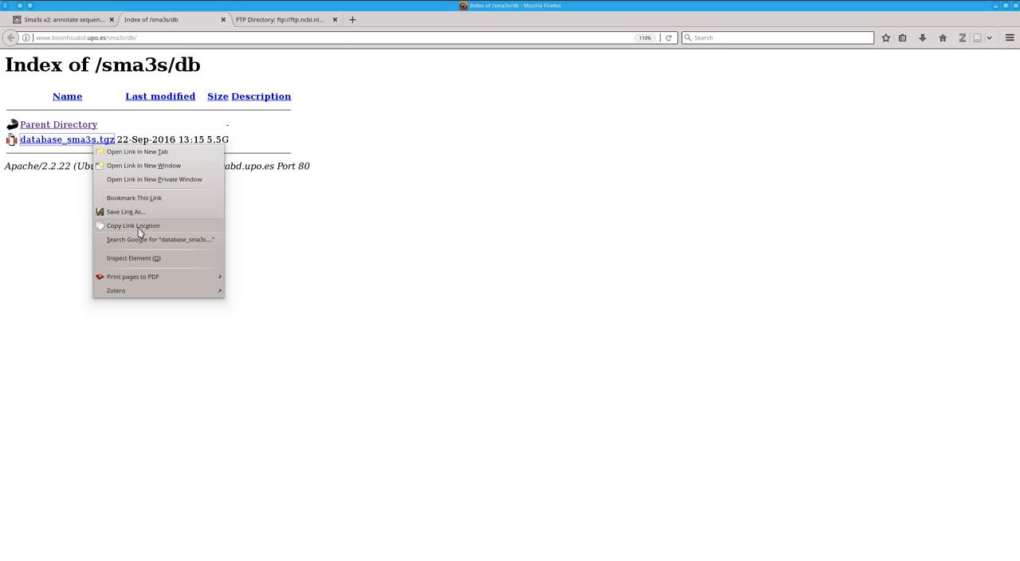
mouse_move(182, 248)
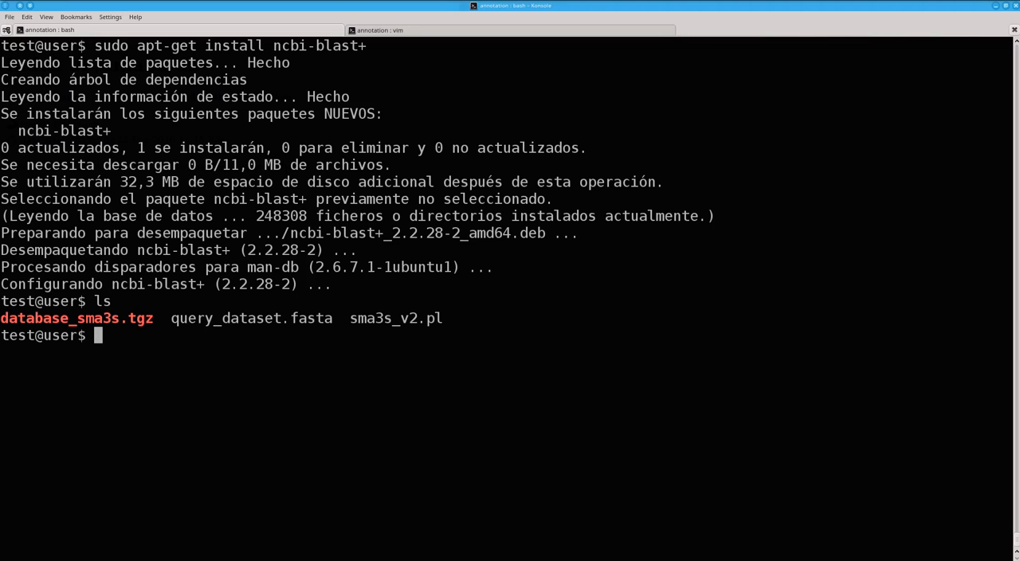
Extract database_sma3s.tgz with 'tar zxvf' into uniref90.annot and uniref90.fasta
double_click(249, 318)
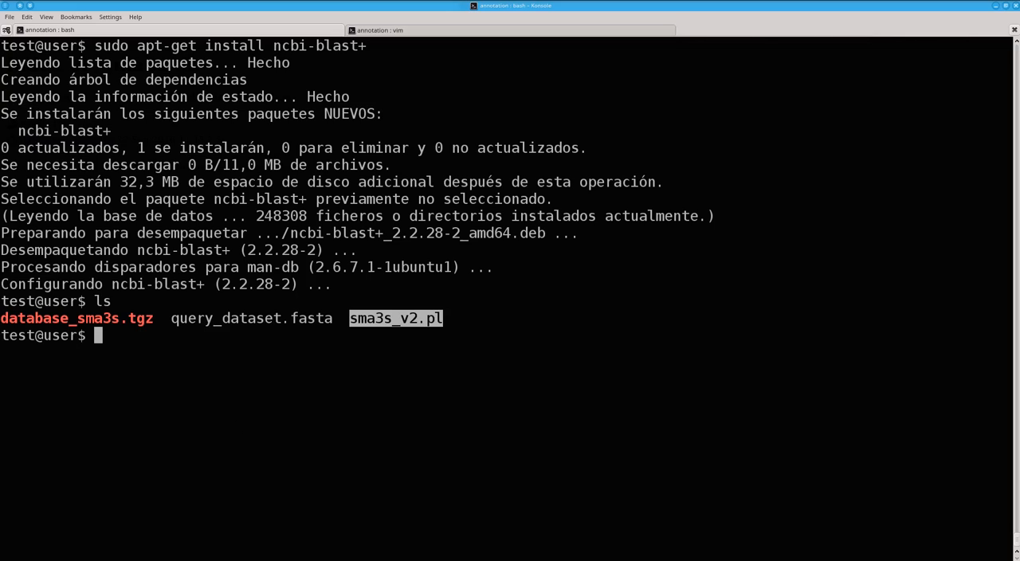
mouse_move(371, 284)
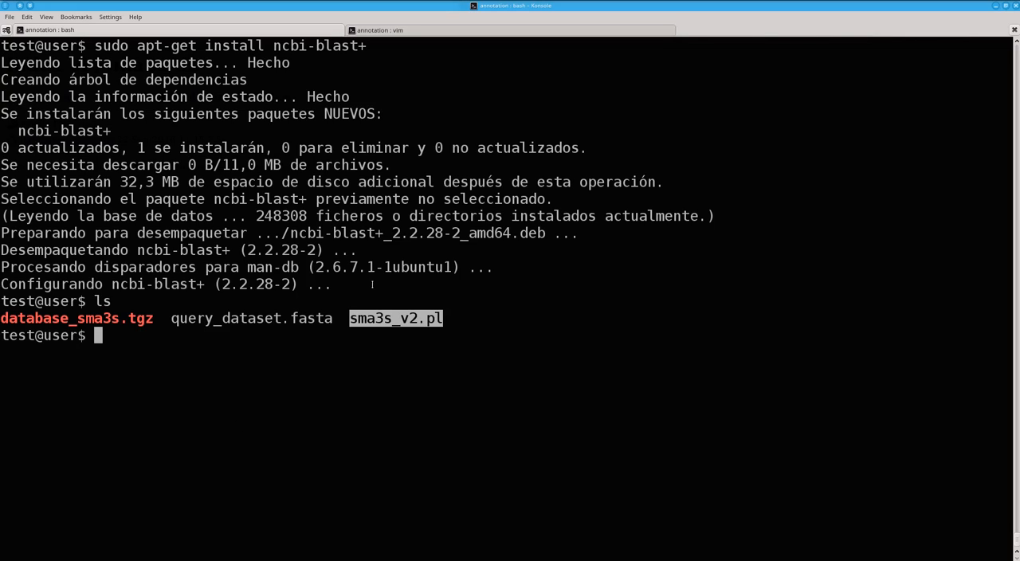
text(t)
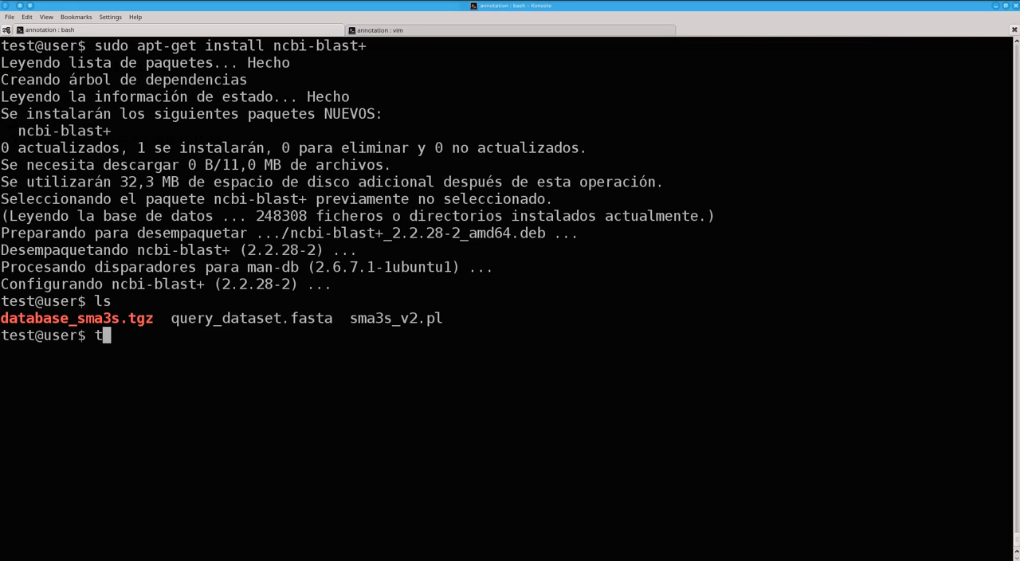
text(ar z)
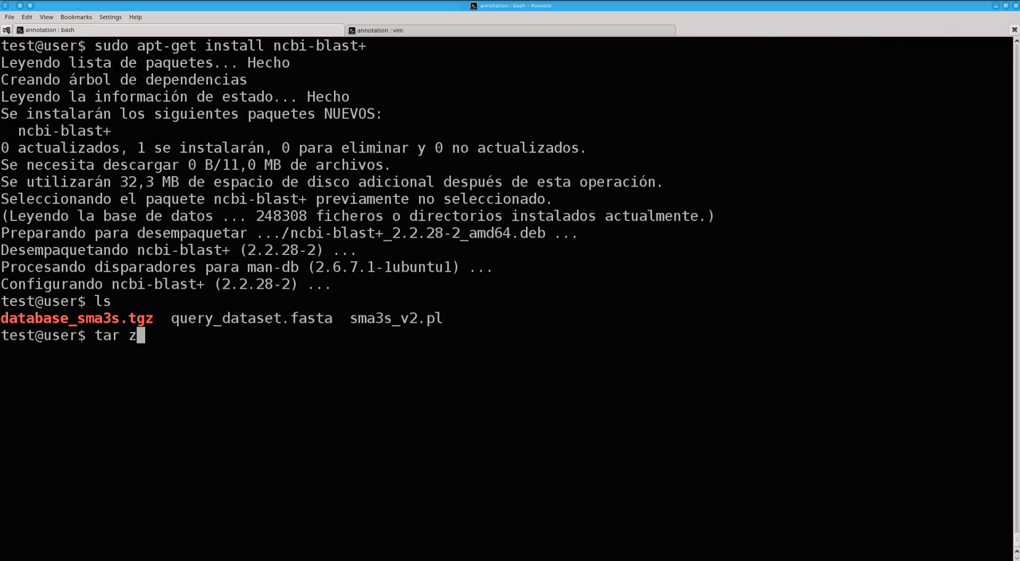
text(xvf database_sma3s.tgz)
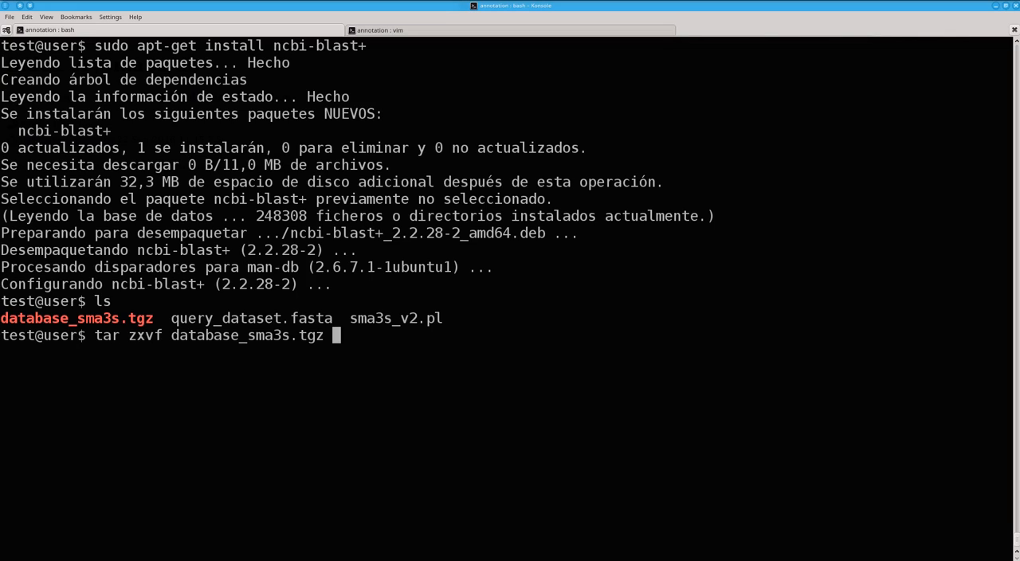
key(Return)
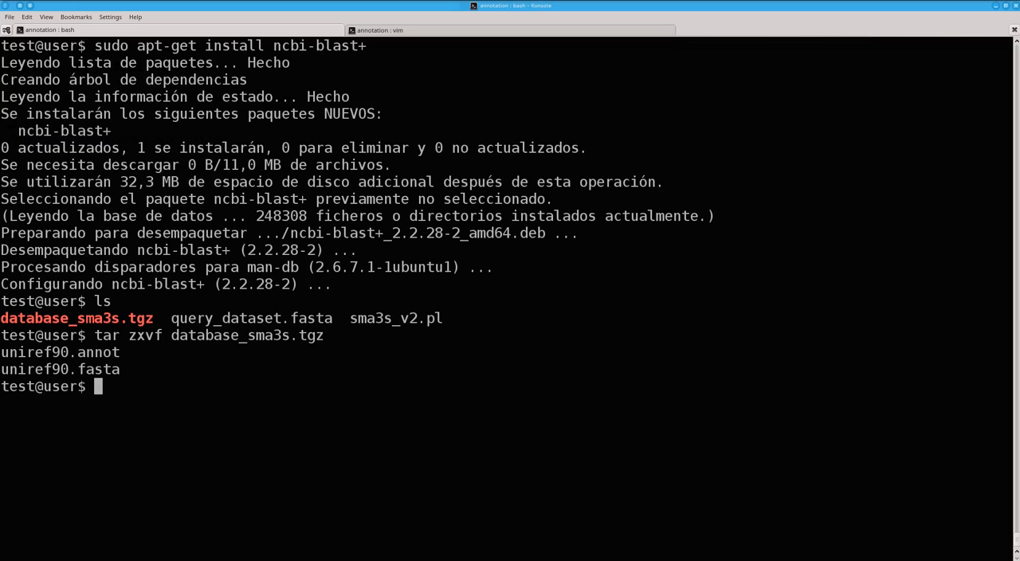
Make sma3s_v2.pl executable with 'chmod +x'
text(ch)
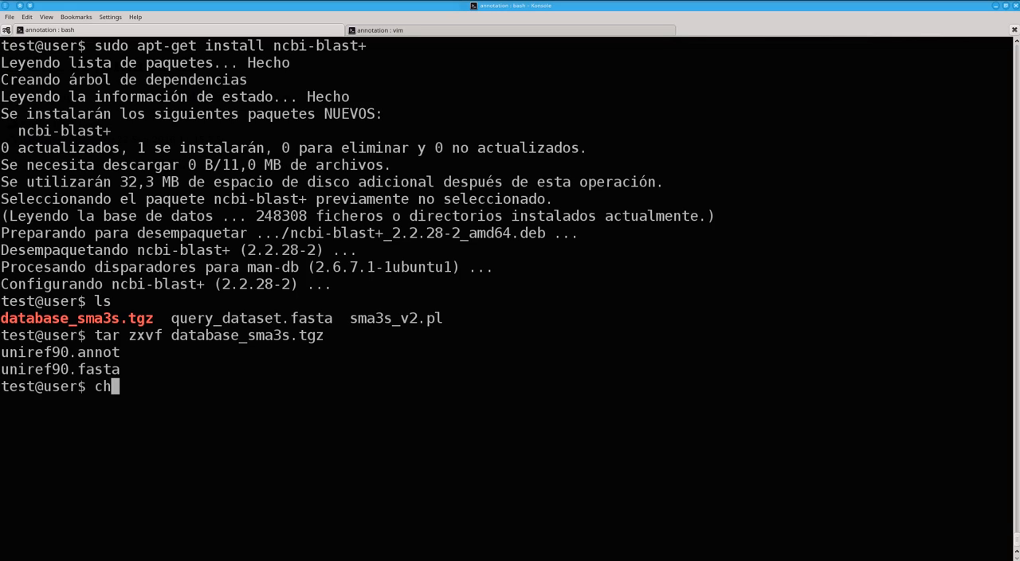
text(mod +x sm)
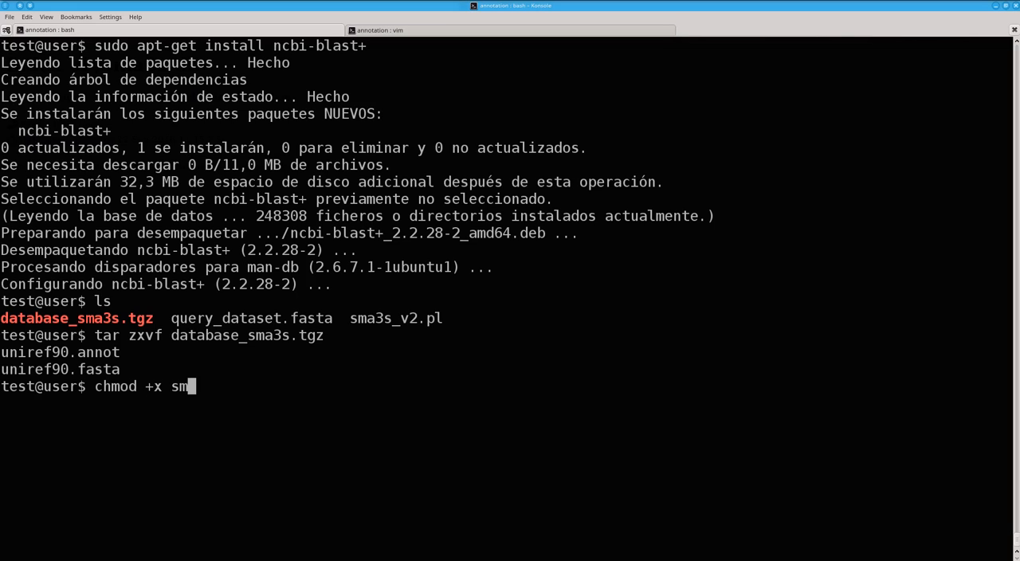
key(Return)
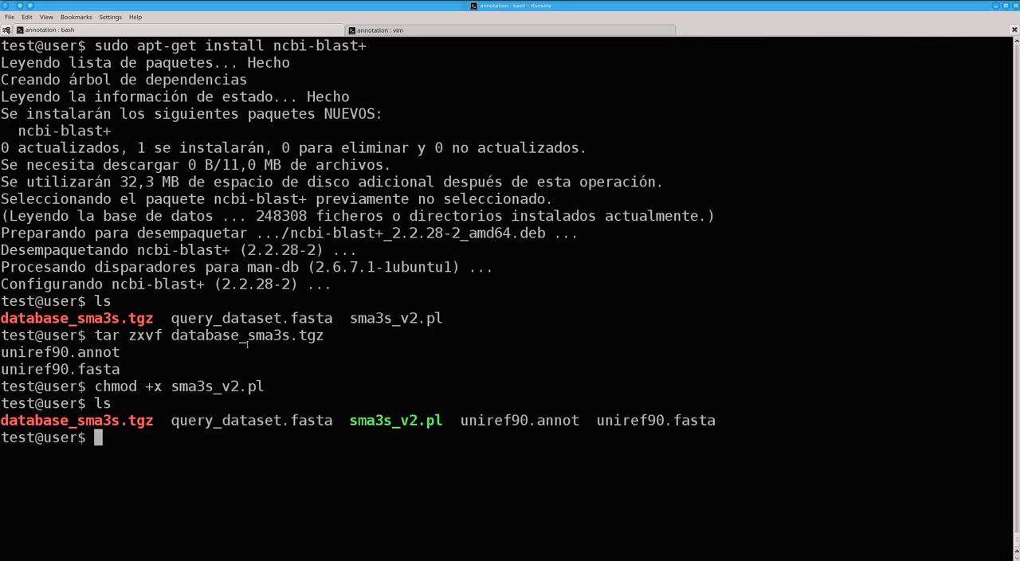
Run ./sma3s_v2.pl to print its usage and option list
text(.)
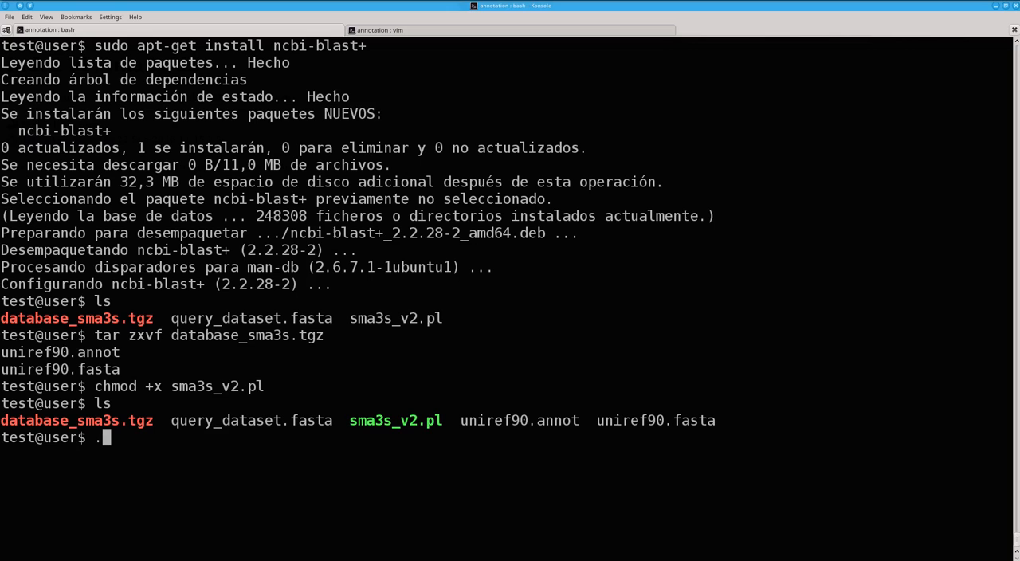
text(/sma3s_v2.pl)
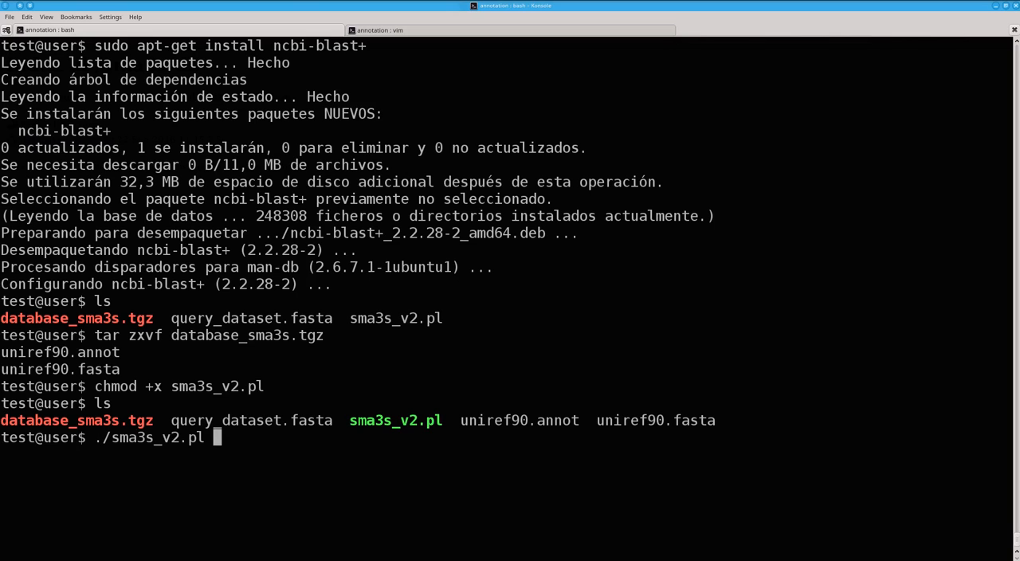
key(Return)
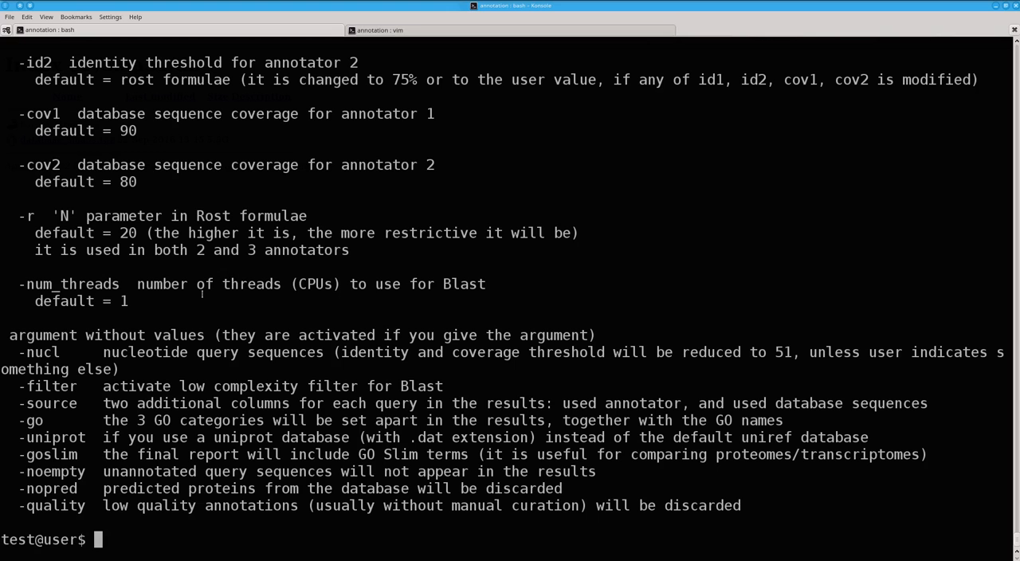
mouse_move(252, 241)
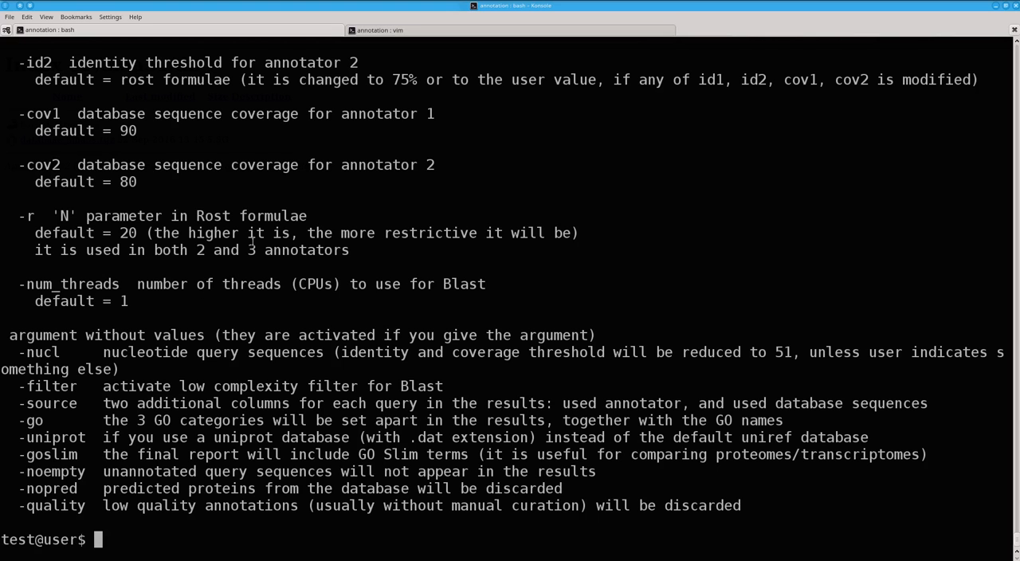
Scroll through the options and retype './sma3s_v2.pl -i' as a new command
scroll(up, 3)
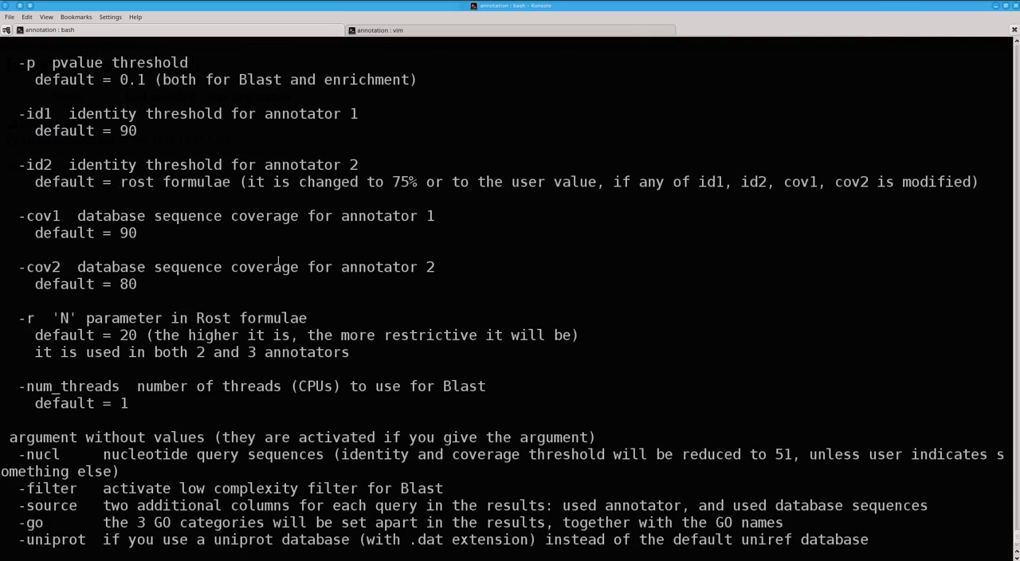
scroll(down, 3)
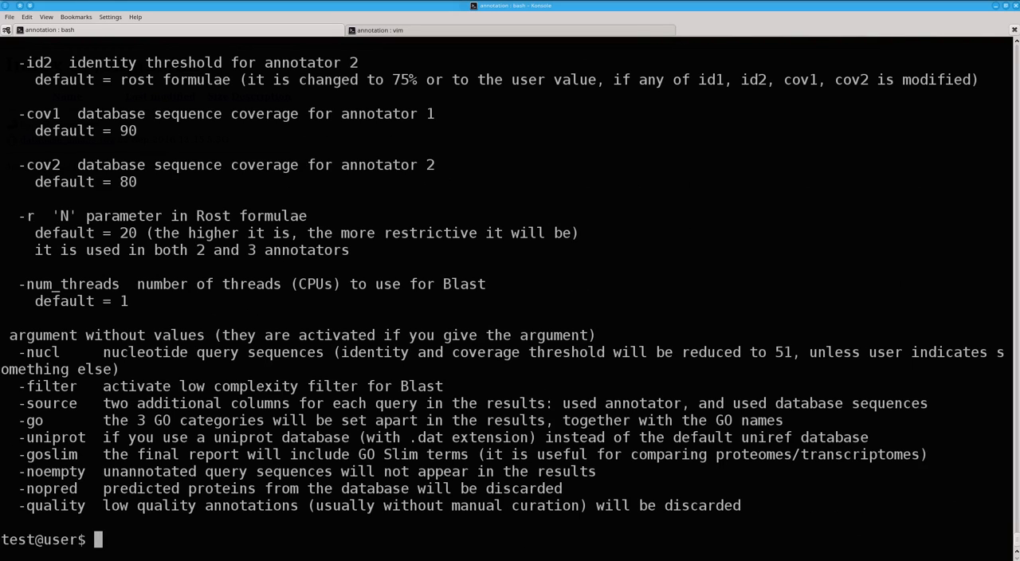
text(./sma3s_v2.pl)
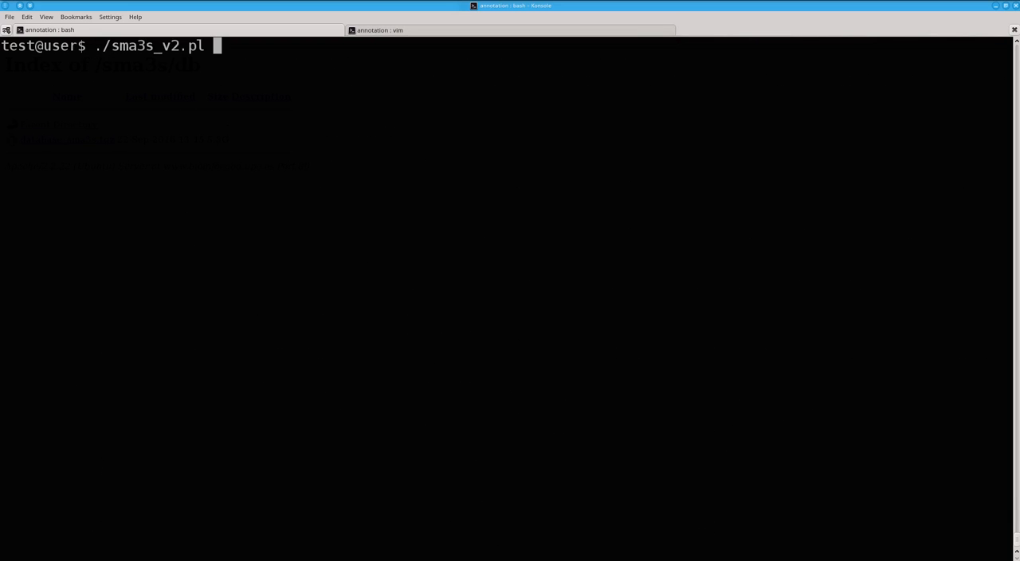
text(-i)
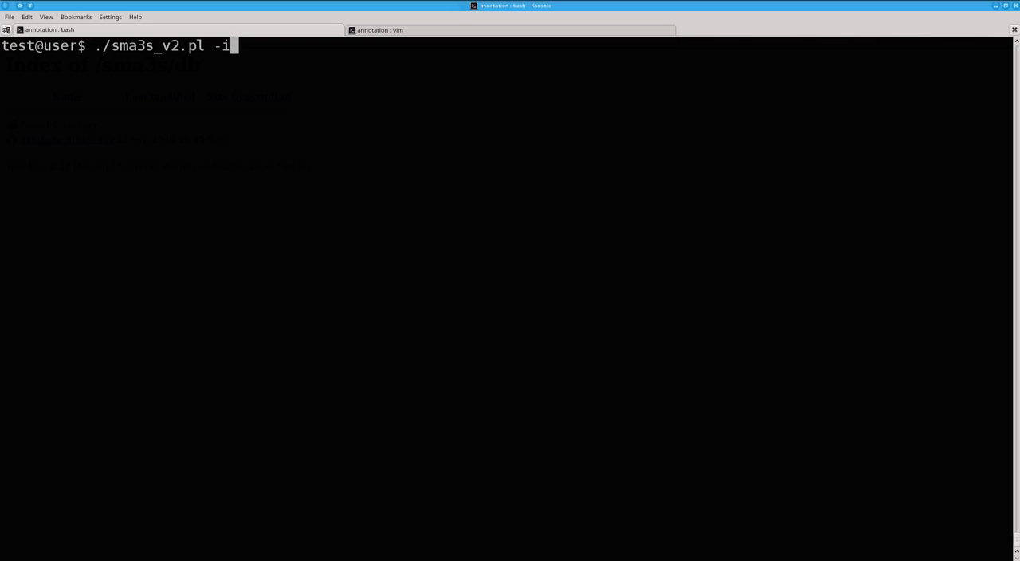
Type the arguments 'query_dataset.fasta -d uniref90.fasta -go -goslim'
text(query_dataset.fasta -d)
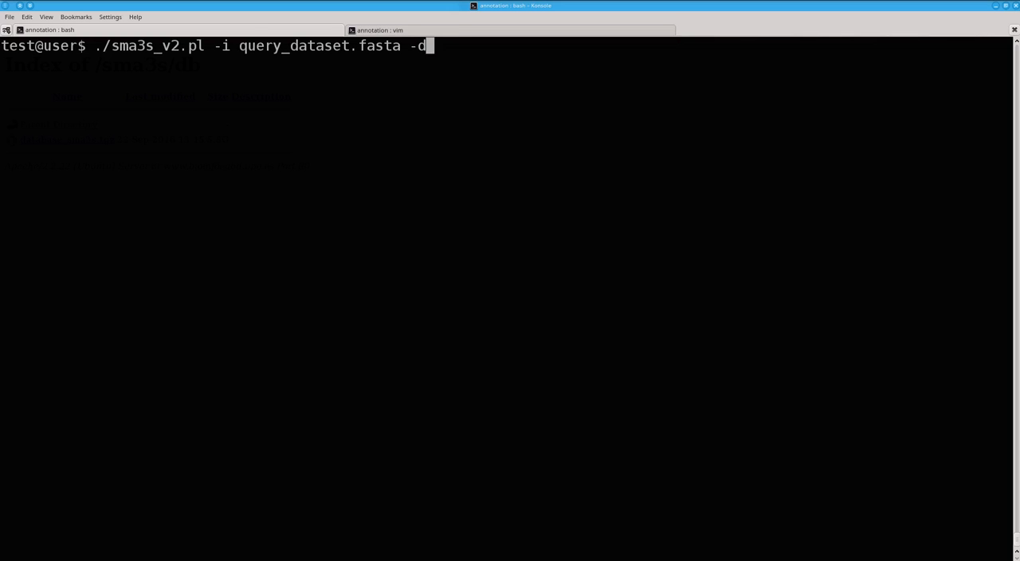
text(uniref90.)
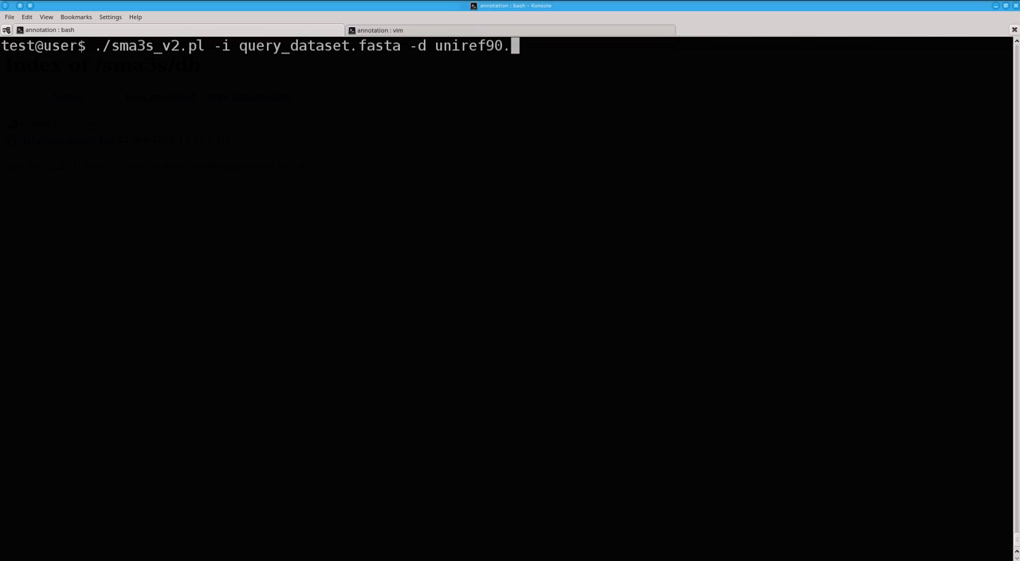
text(f)
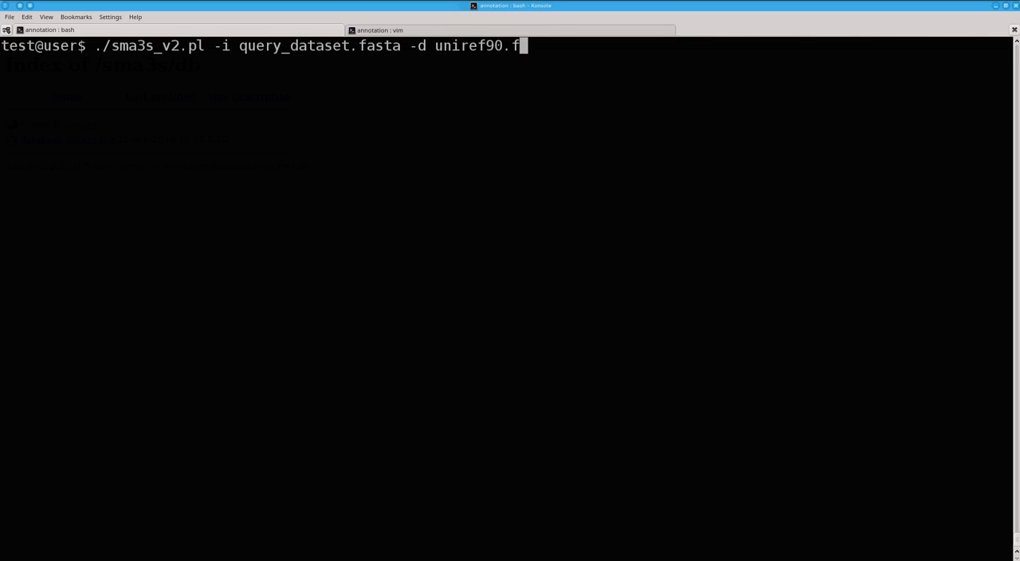
text(asta -g)
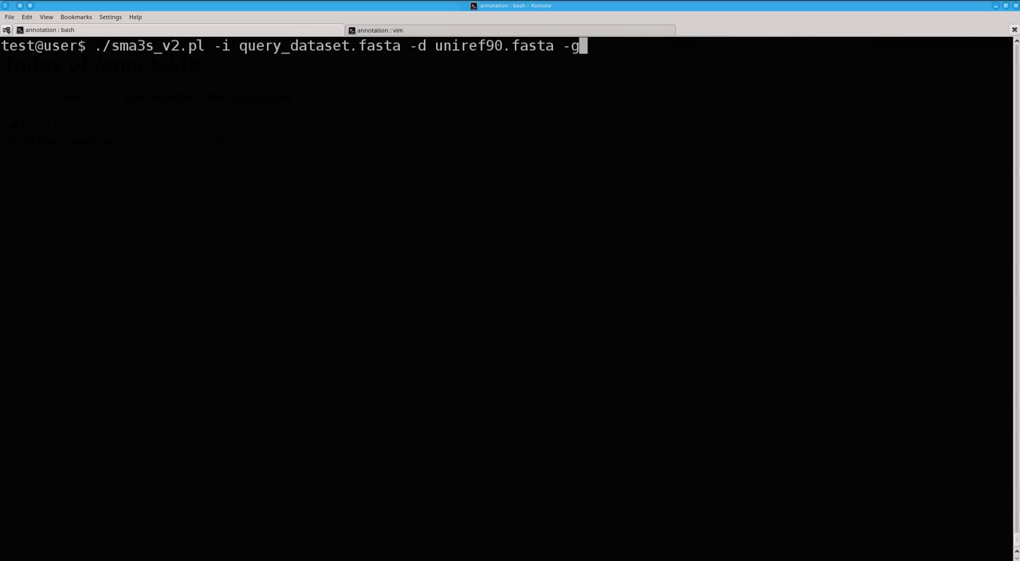
text(o -go)
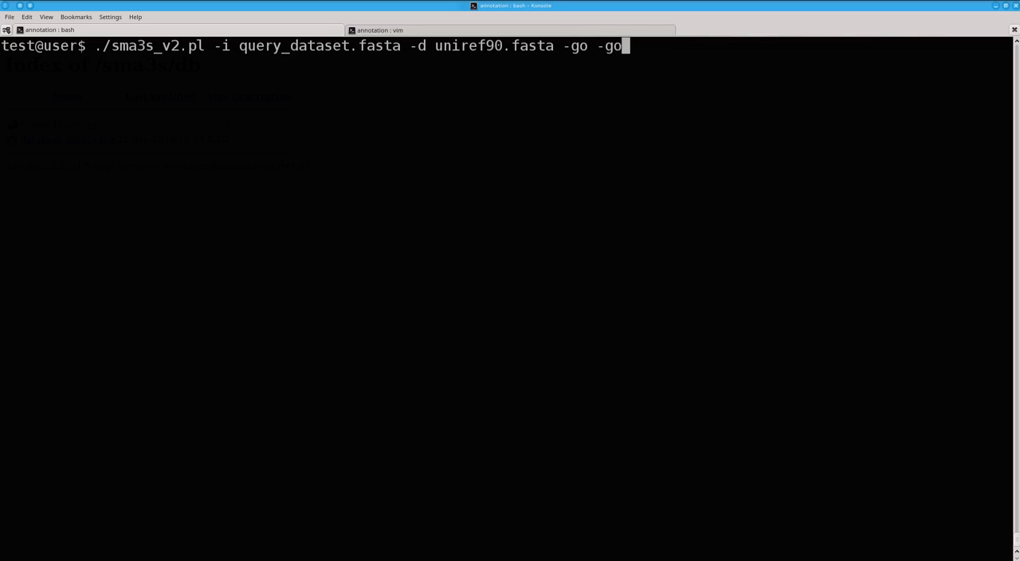
text(slim)
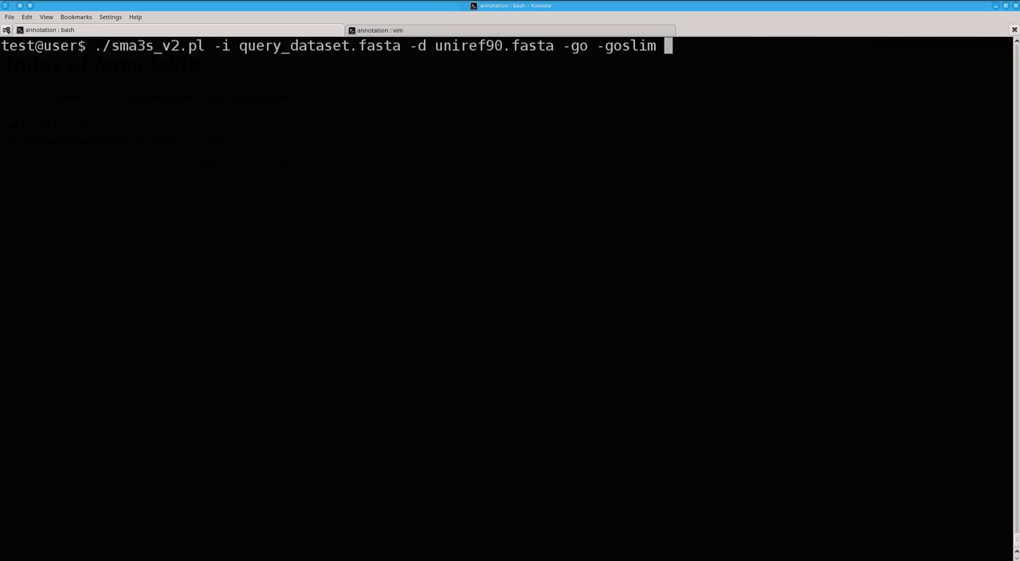
Add '-nucl', delete it again with Backspace, and run the command
text(-)
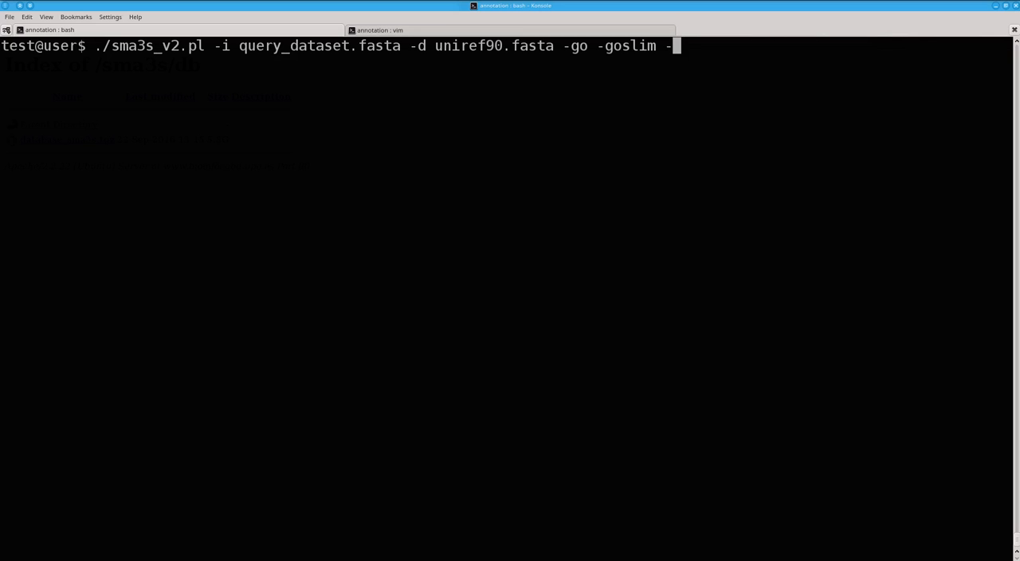
text(nucl)
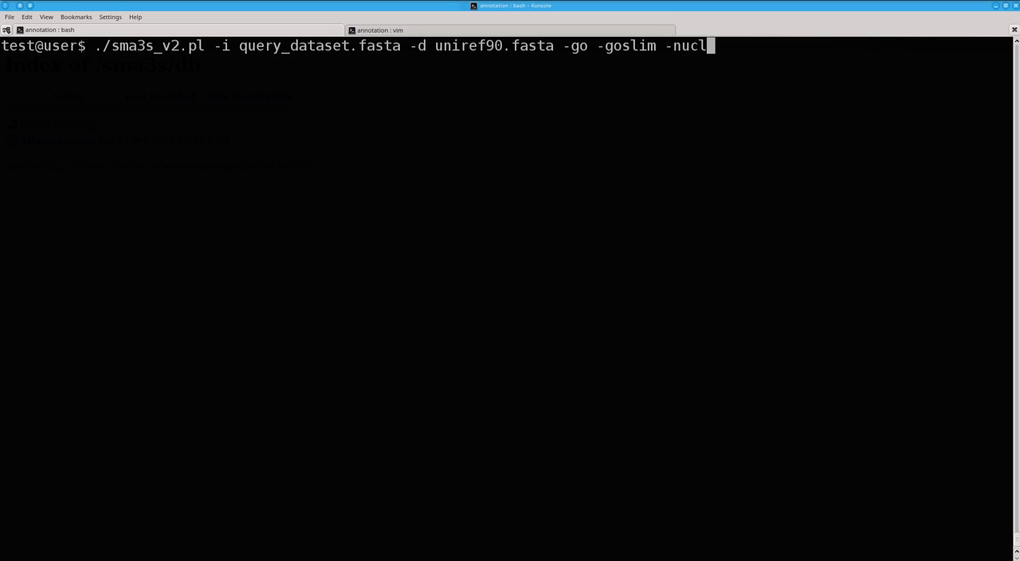
key(BackSpace)
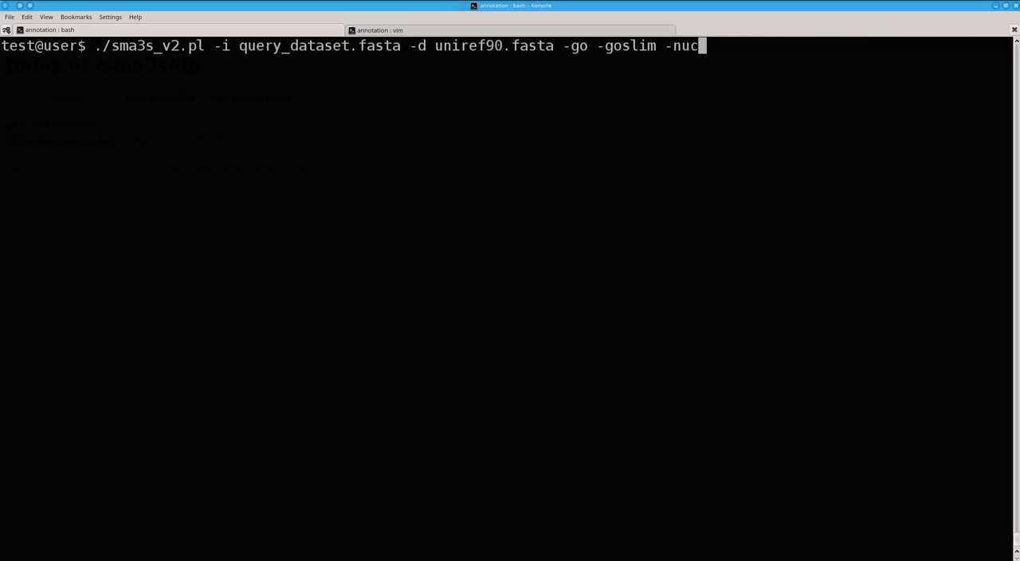
key(BackSpace)
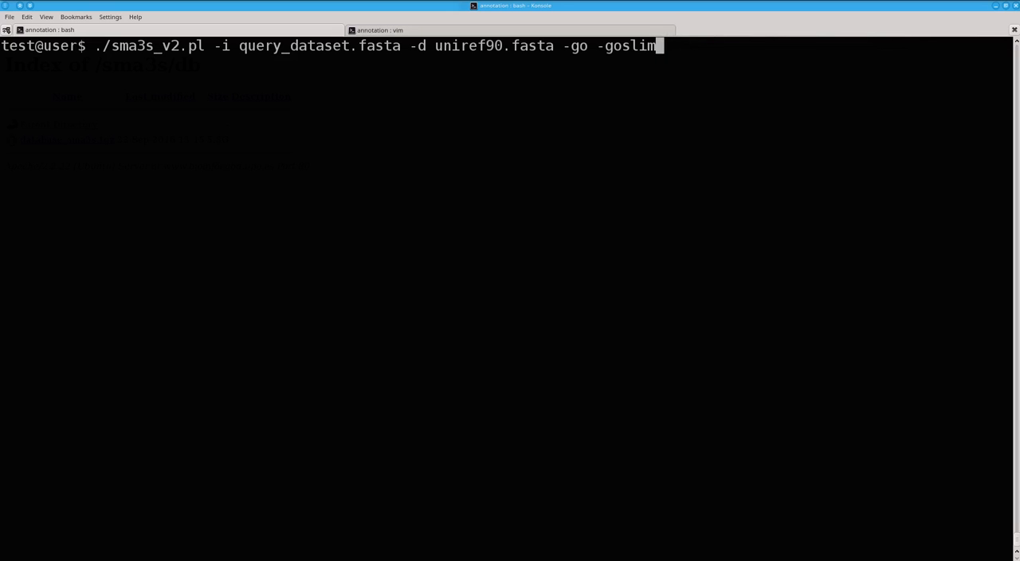
key(Return)
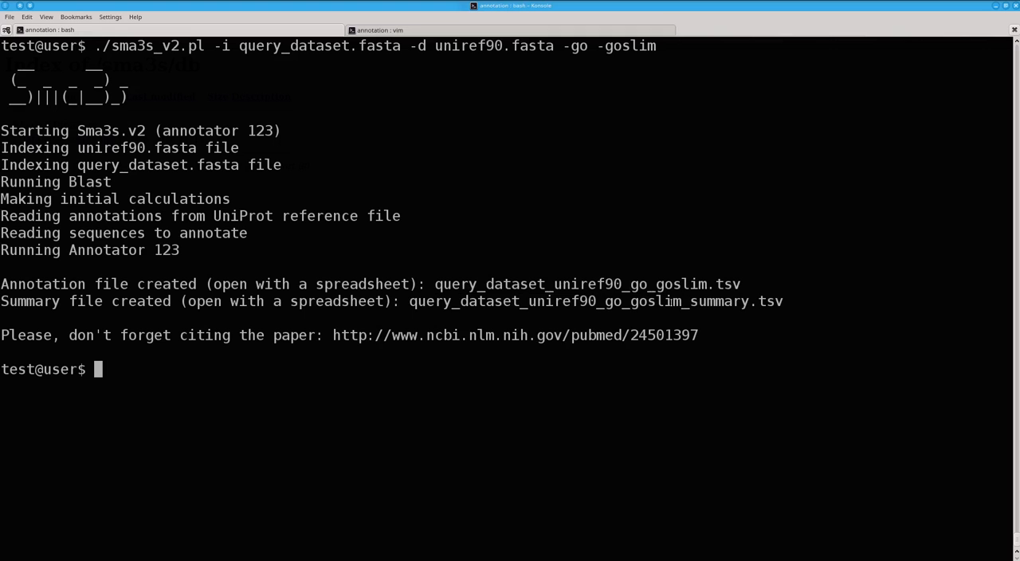
Select the name of a created result file in the Sma3s output
double_click(595, 301)
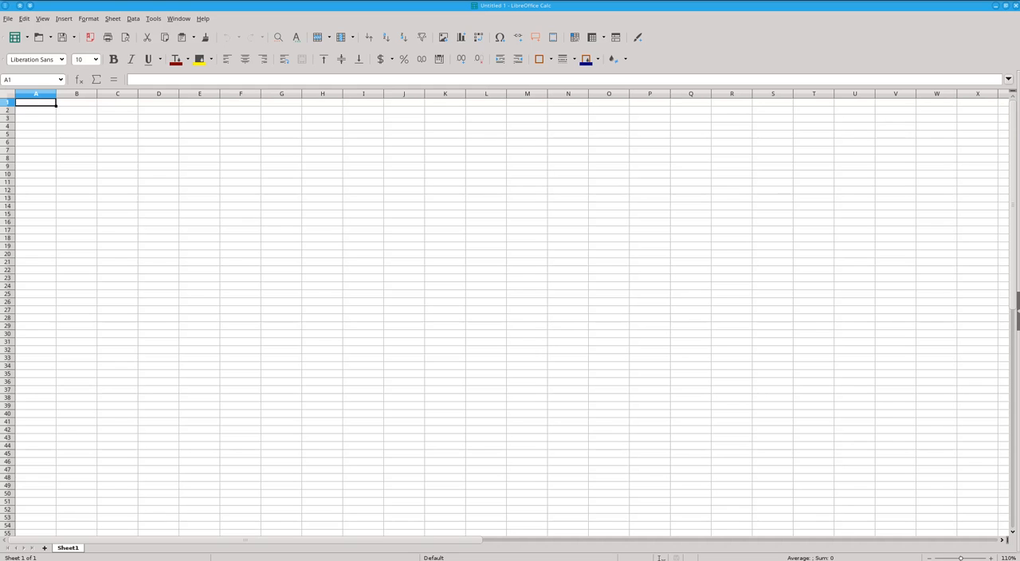
Open query_dataset_uniref90_go_goslim.tsv in Calc with Tab-separated import settings
click(7, 18)
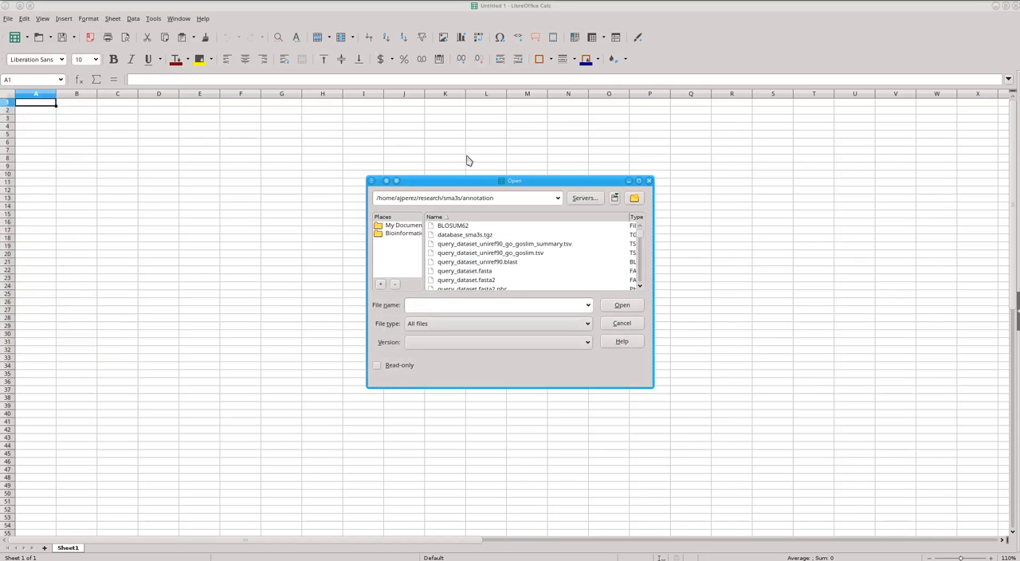
click(490, 253)
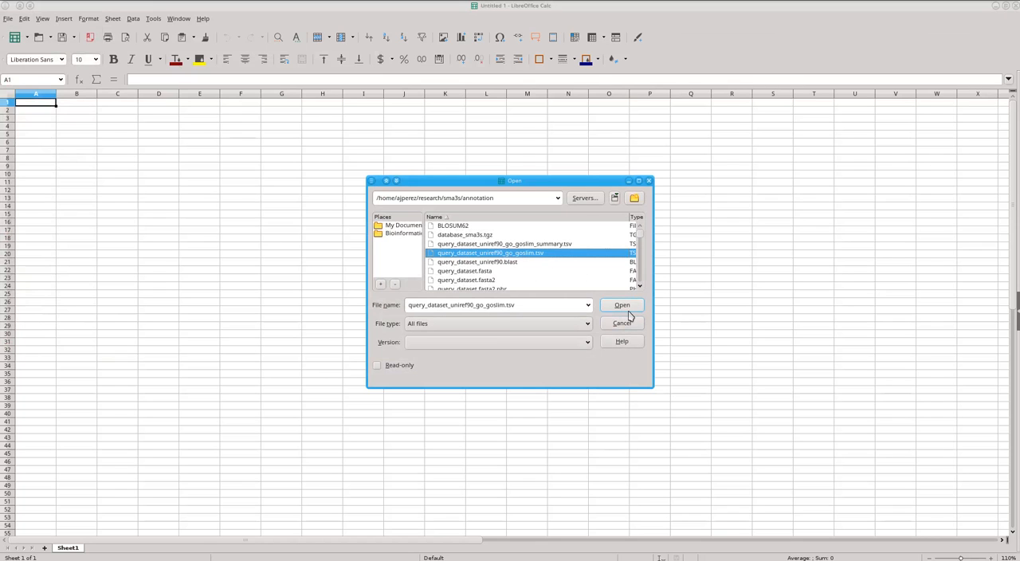
click(621, 304)
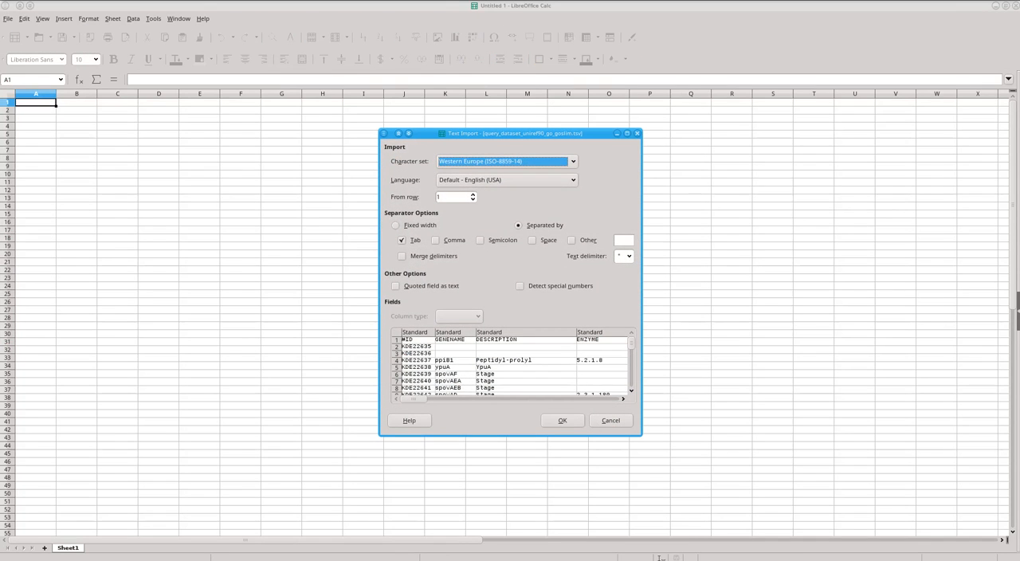
click(562, 420)
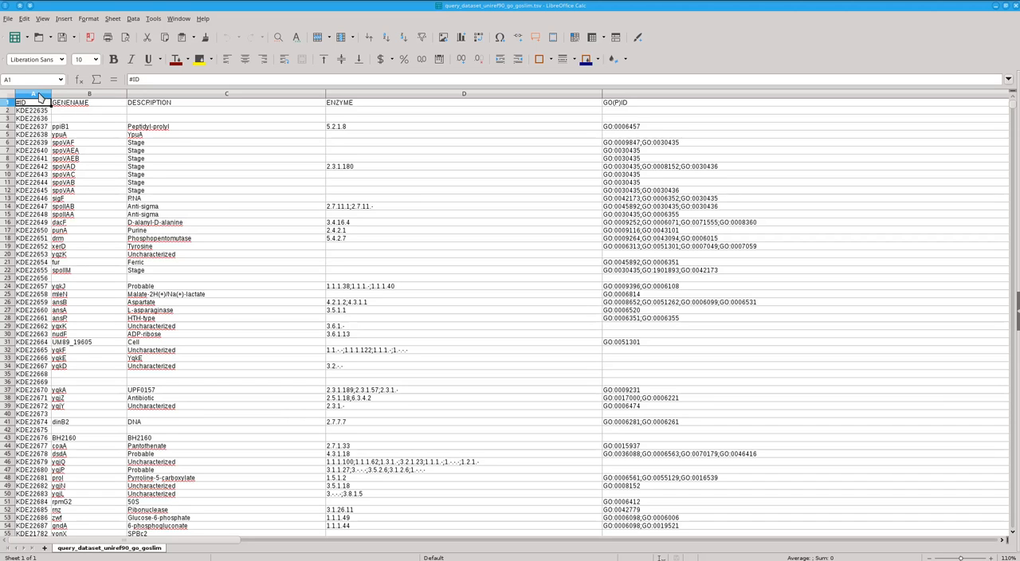
click(24, 93)
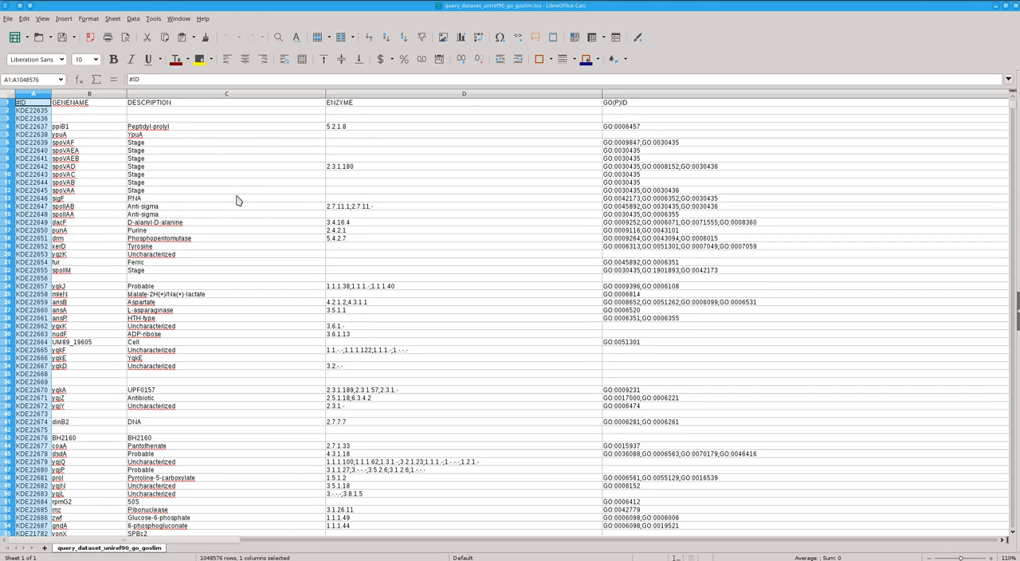
click(70, 102)
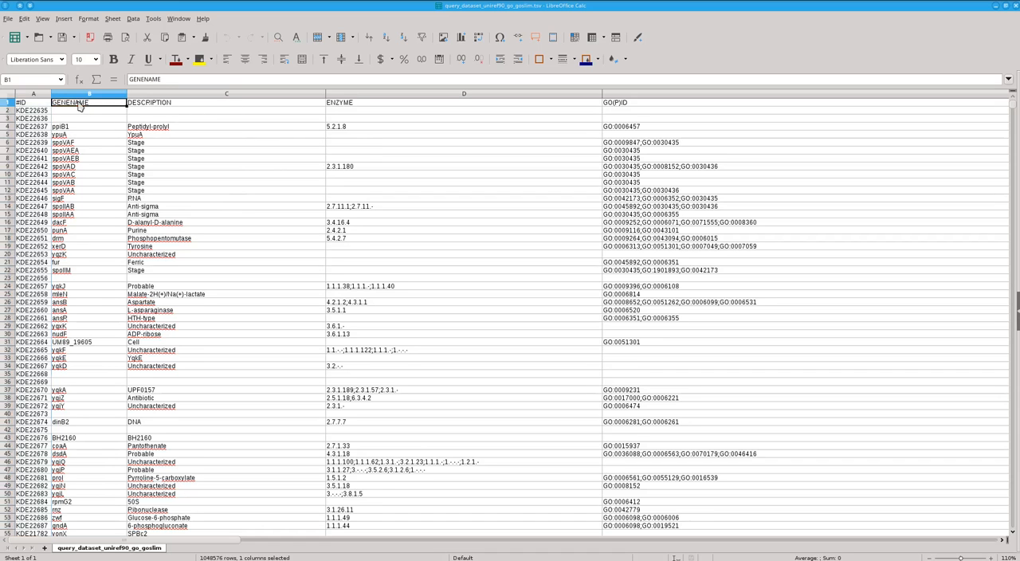
click(225, 93)
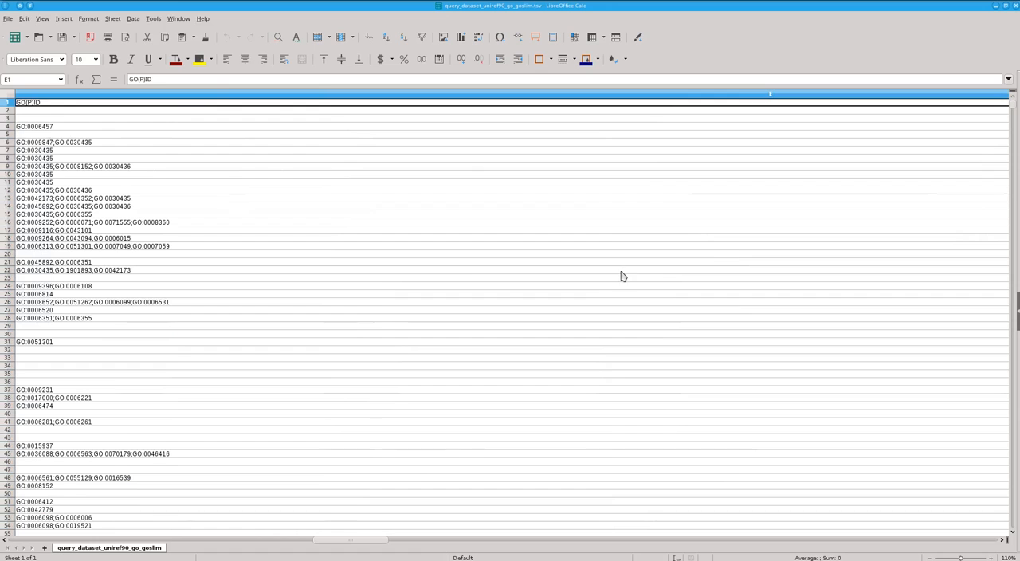
mouse_move(634, 222)
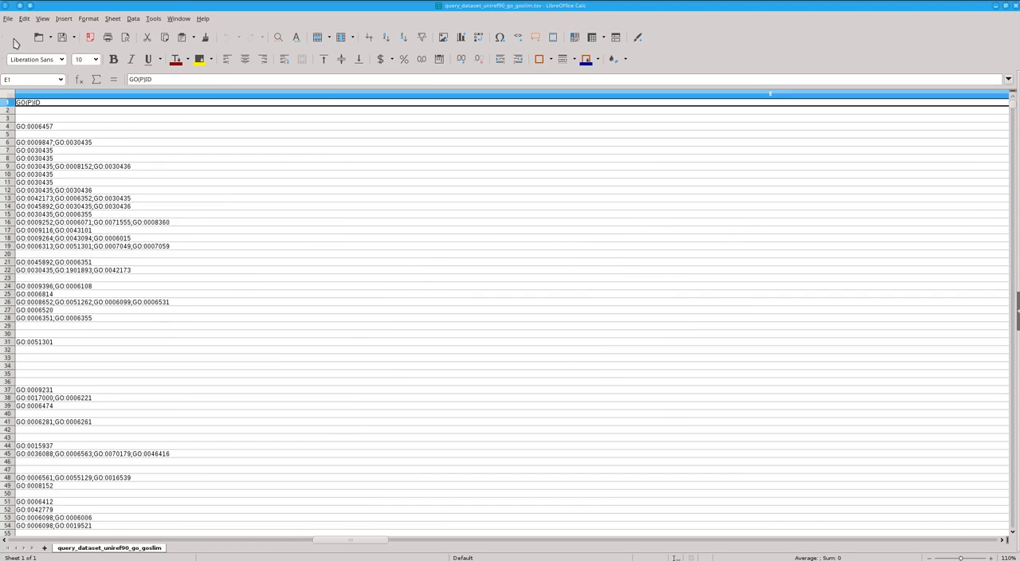
Open query_dataset_uniref90_go_goslim_summary.tsv via File > Open, accepting Tab-separated import
click(7, 18)
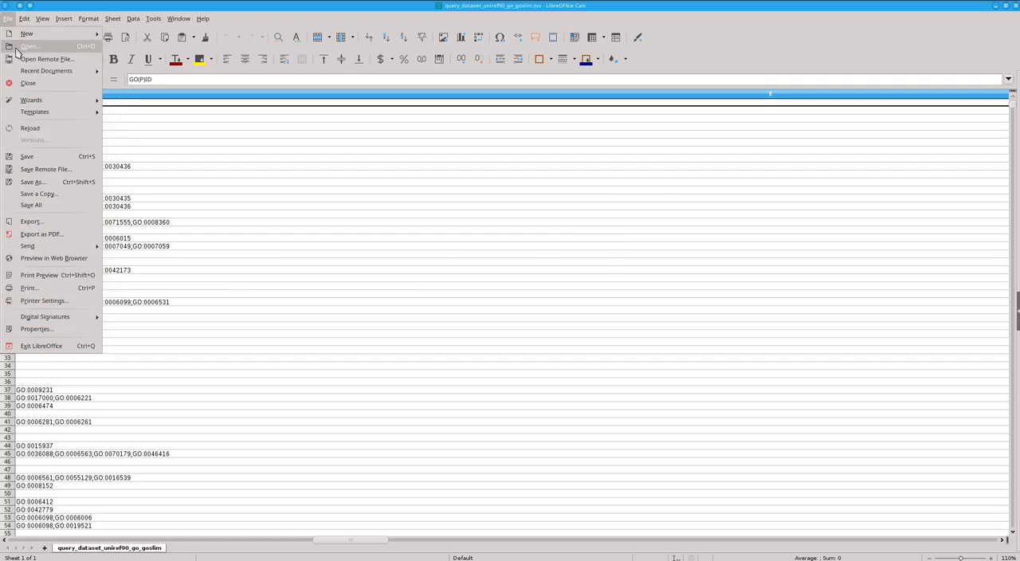
click(30, 45)
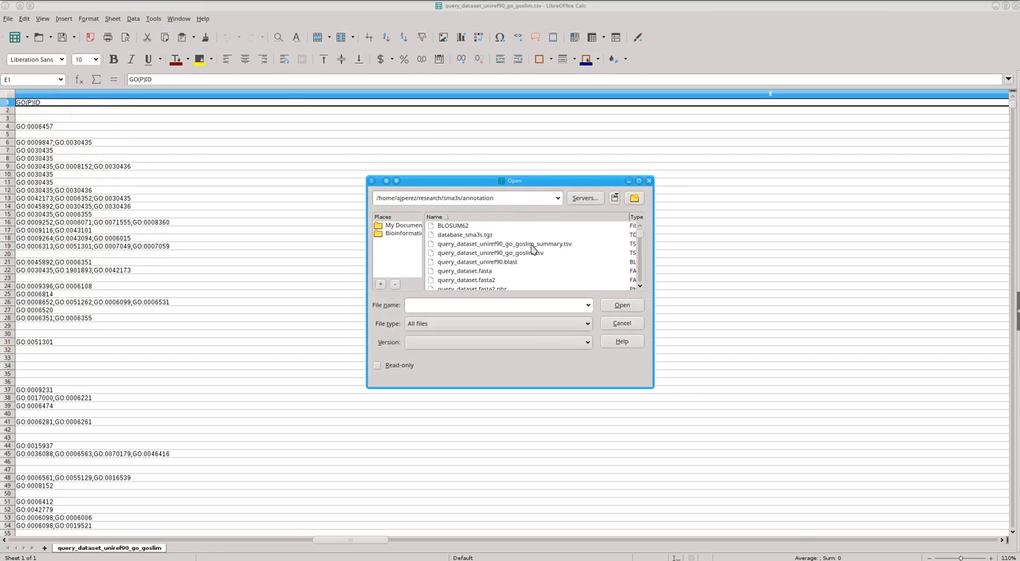
double_click(504, 243)
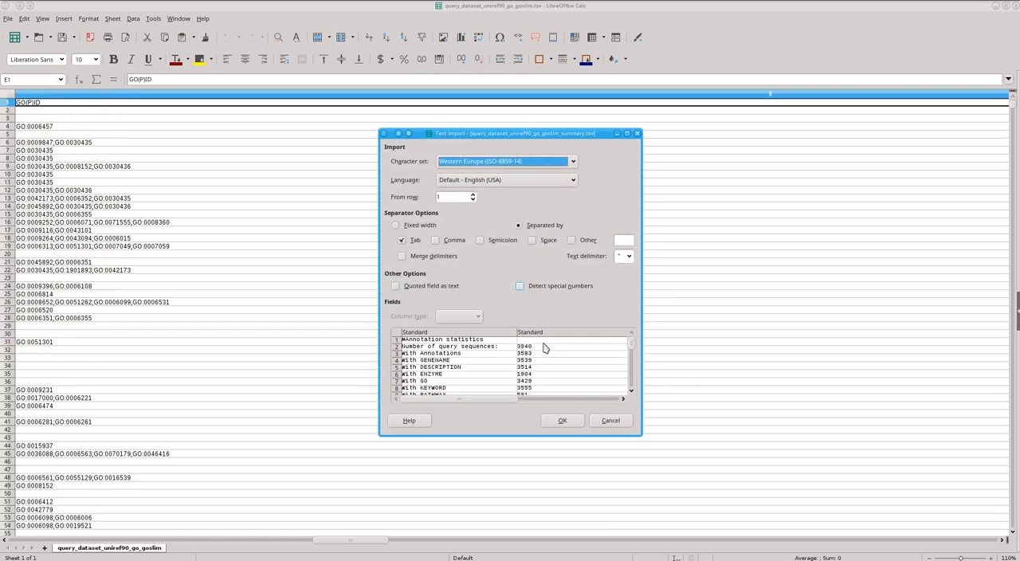
click(561, 420)
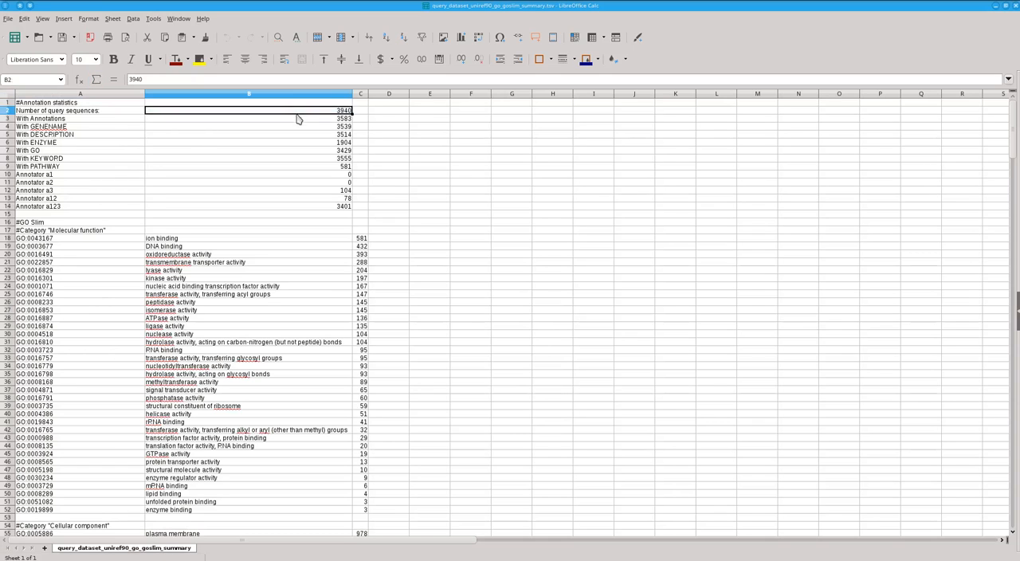
Select the first annotation counts and scroll down to the Biological process terms
drag(249, 111, 249, 119)
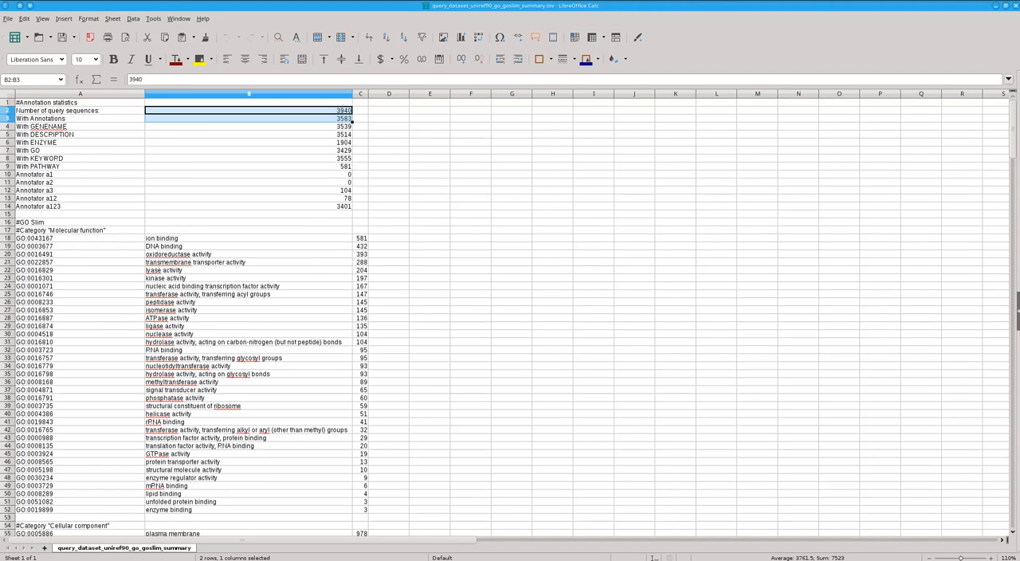
mouse_move(424, 375)
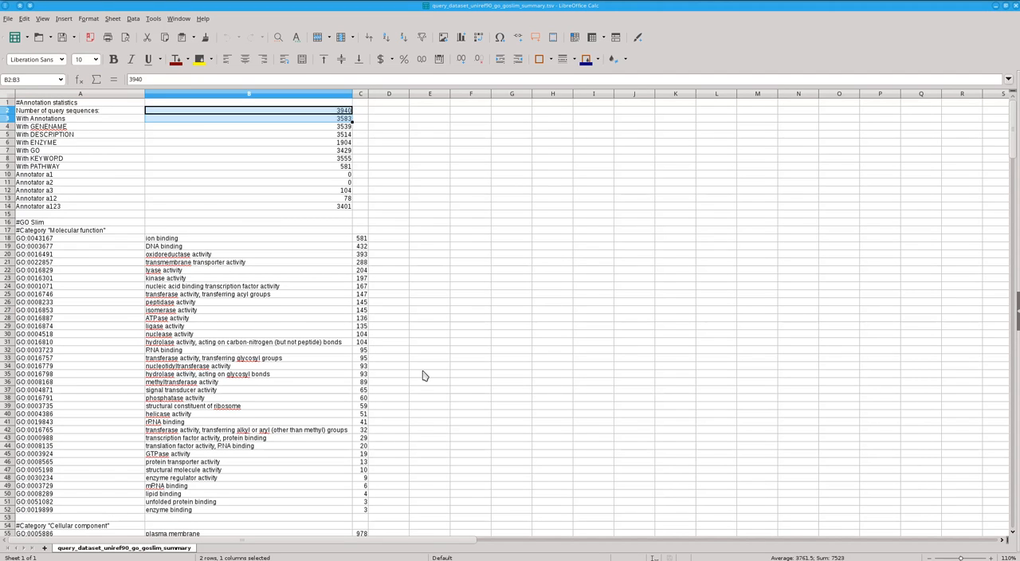
scroll(down, 3)
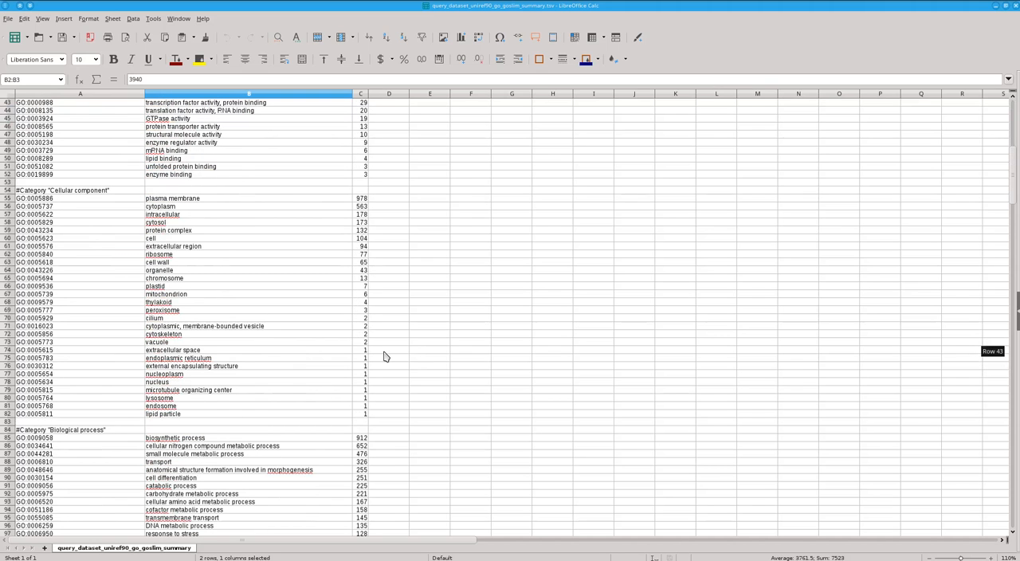
scroll(down, 3)
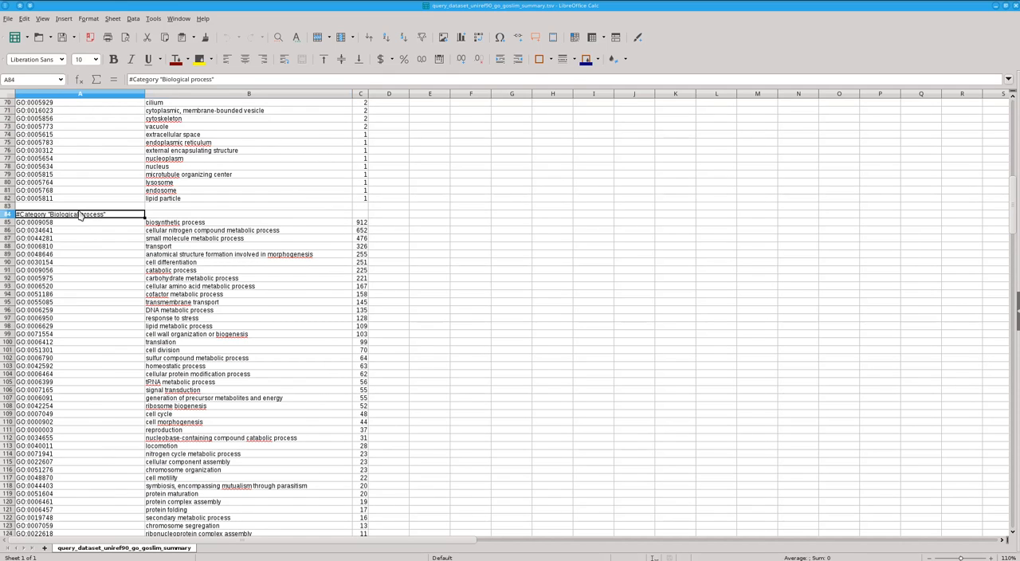
mouse_move(90, 257)
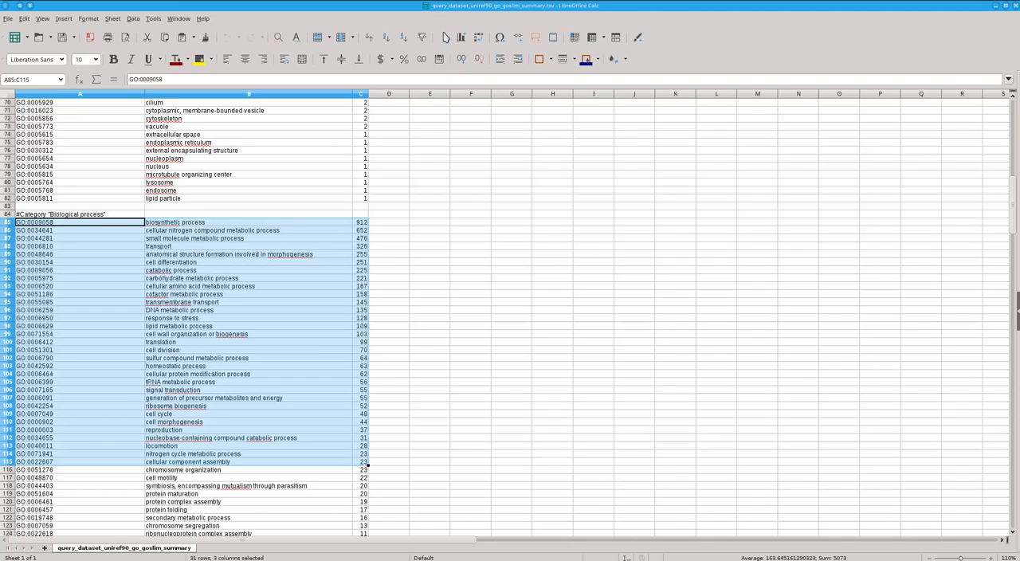
Insert a default column chart of the 31 Biological process counts, then move and enlarge it
click(109, 547)
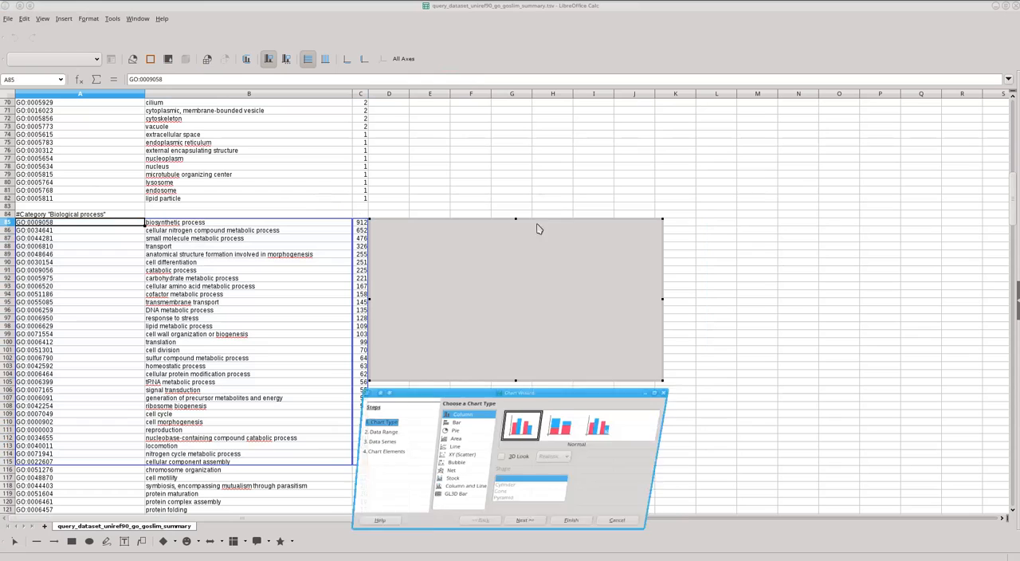
click(570, 519)
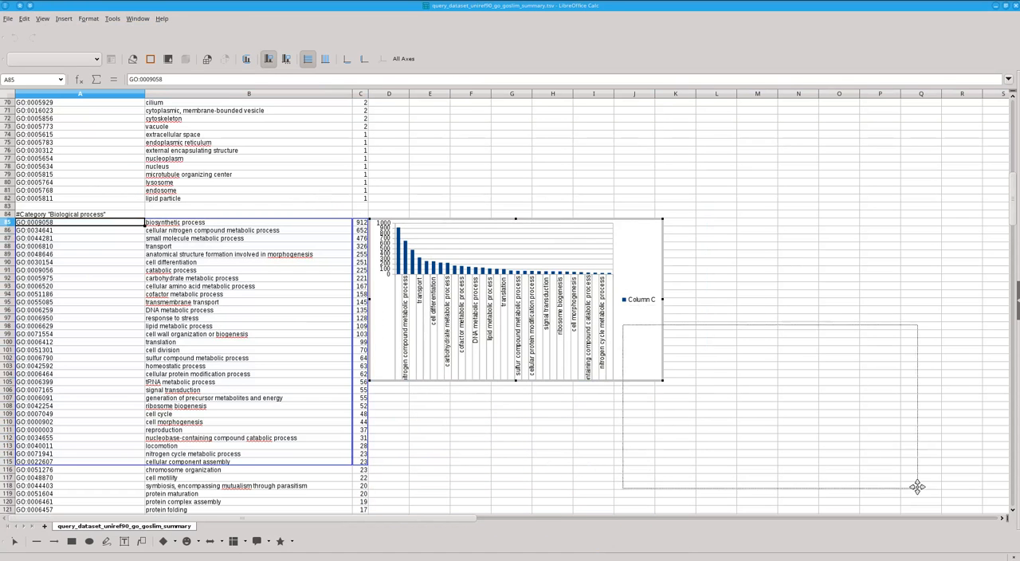
drag(514, 299, 367, 231)
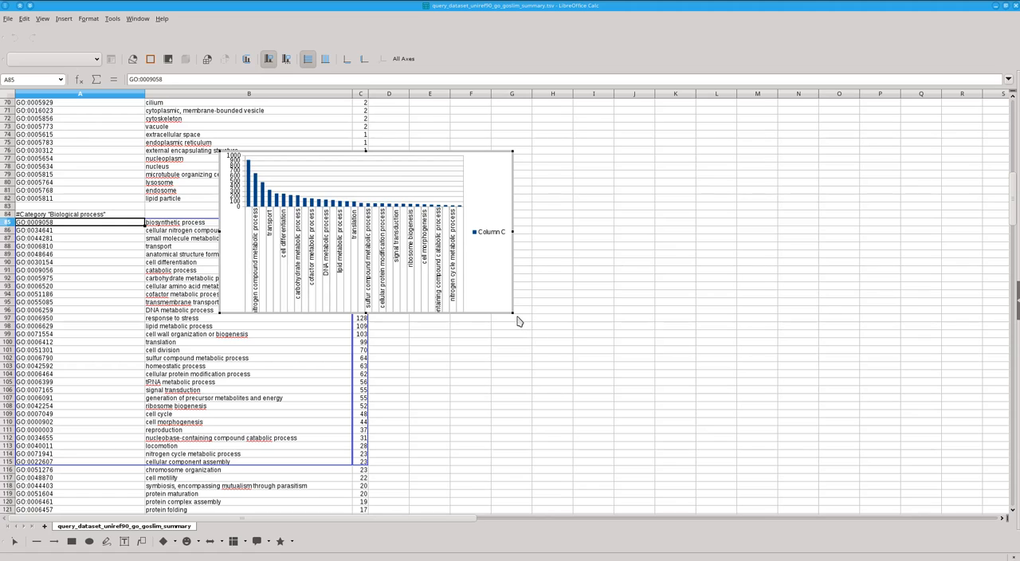
mouse_move(512, 314)
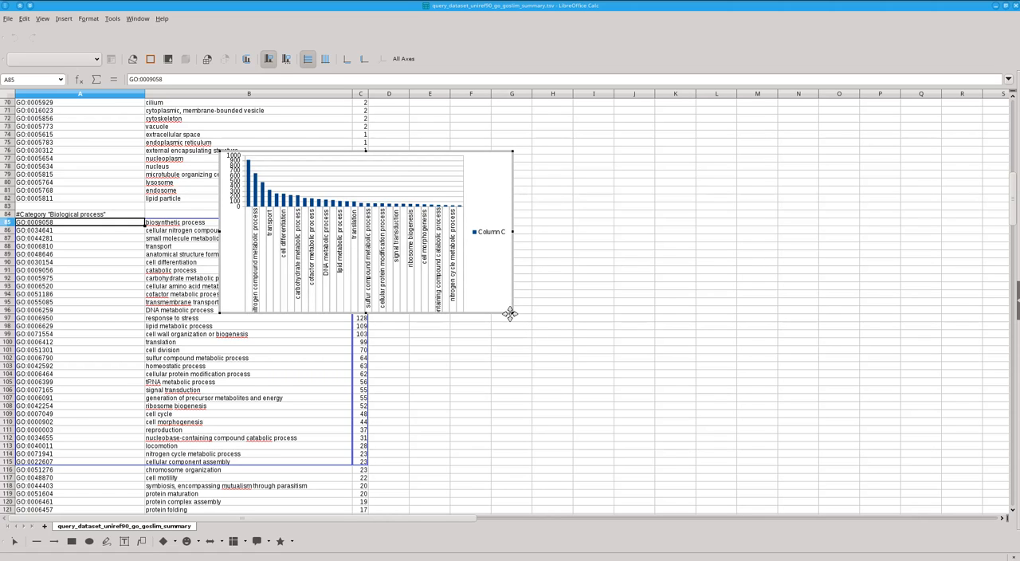
drag(512, 313, 886, 440)
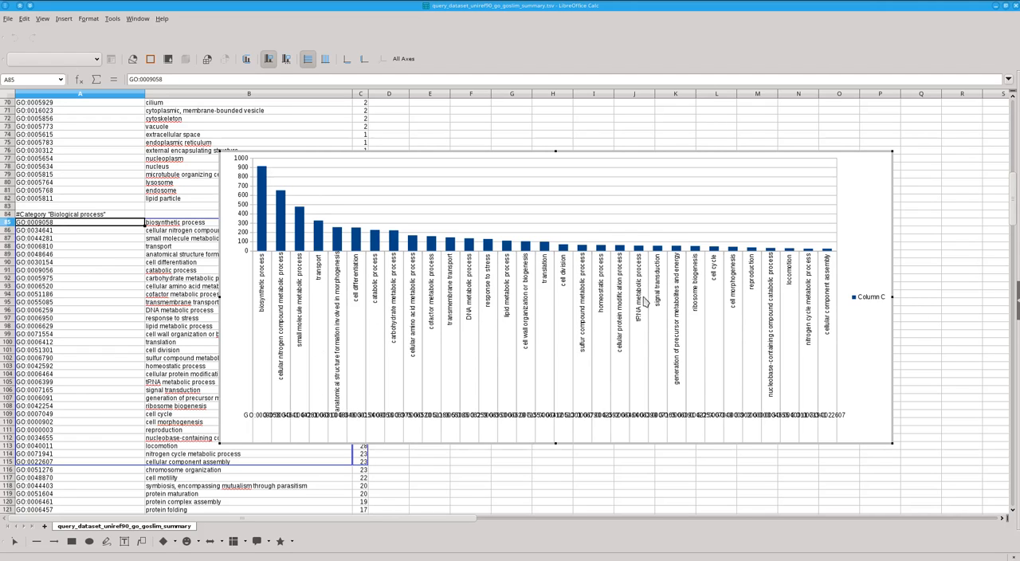
mouse_move(646, 339)
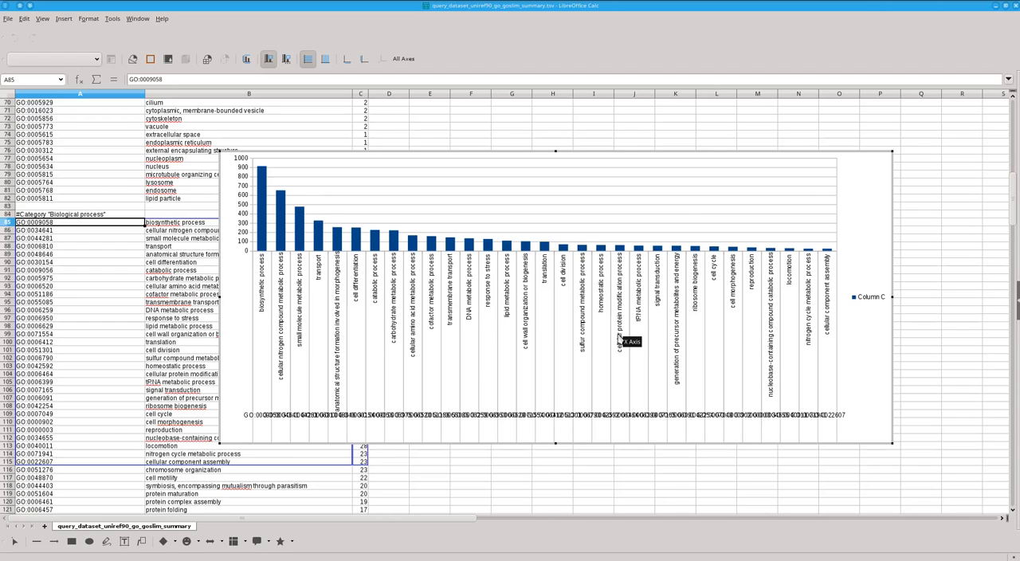
mouse_move(619, 338)
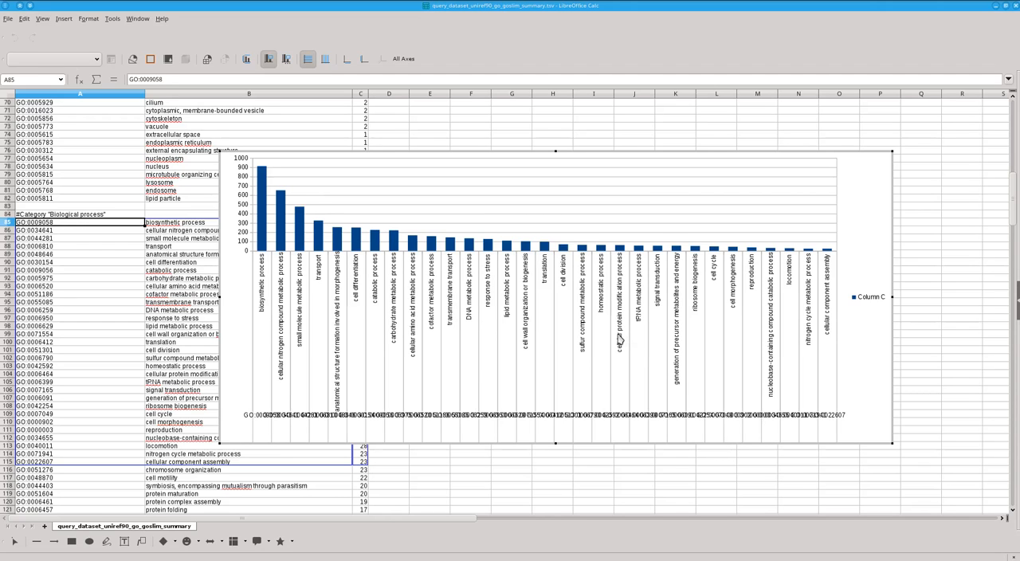